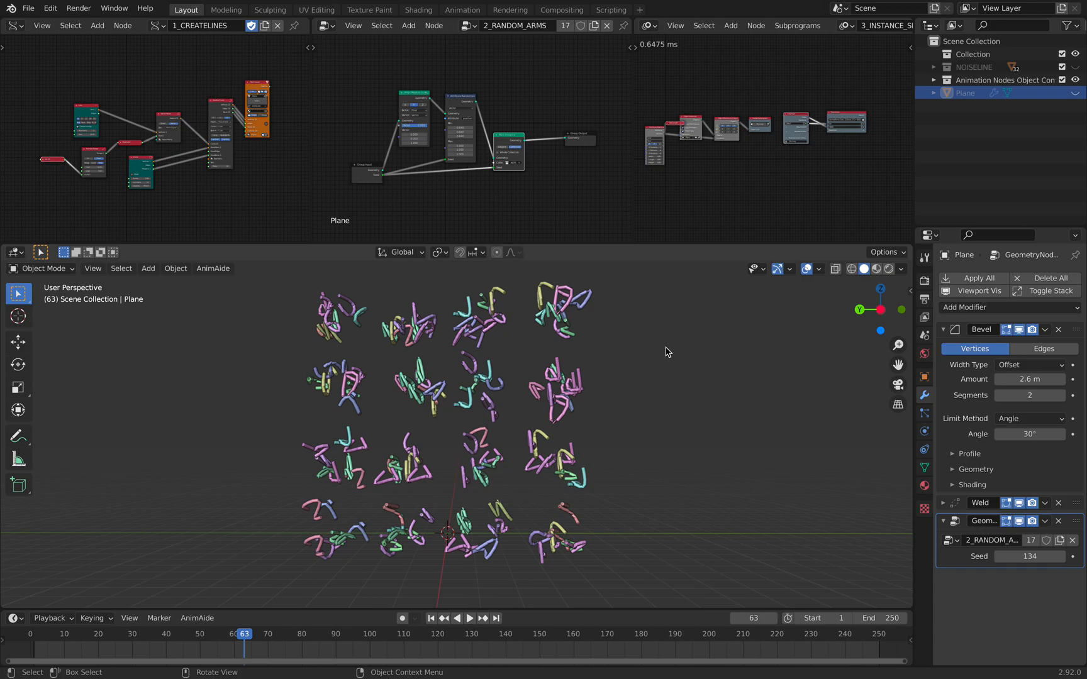
{"action": "mouse_move", "coordinate": [504, 376]}
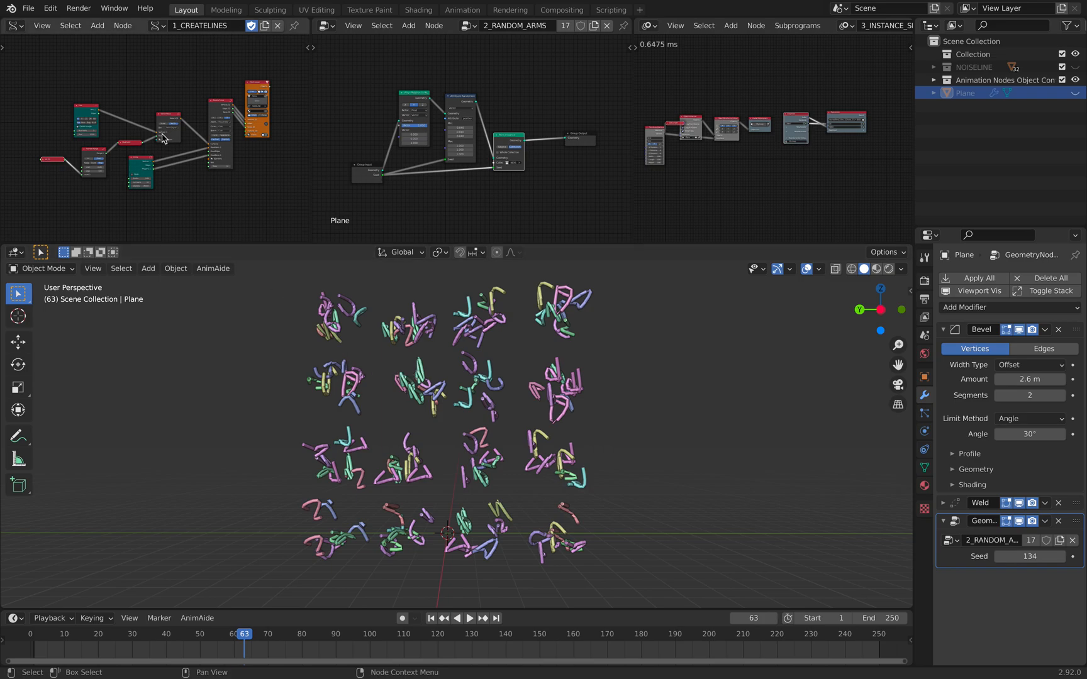
{"action": "mouse_move", "coordinate": [859, 139]}
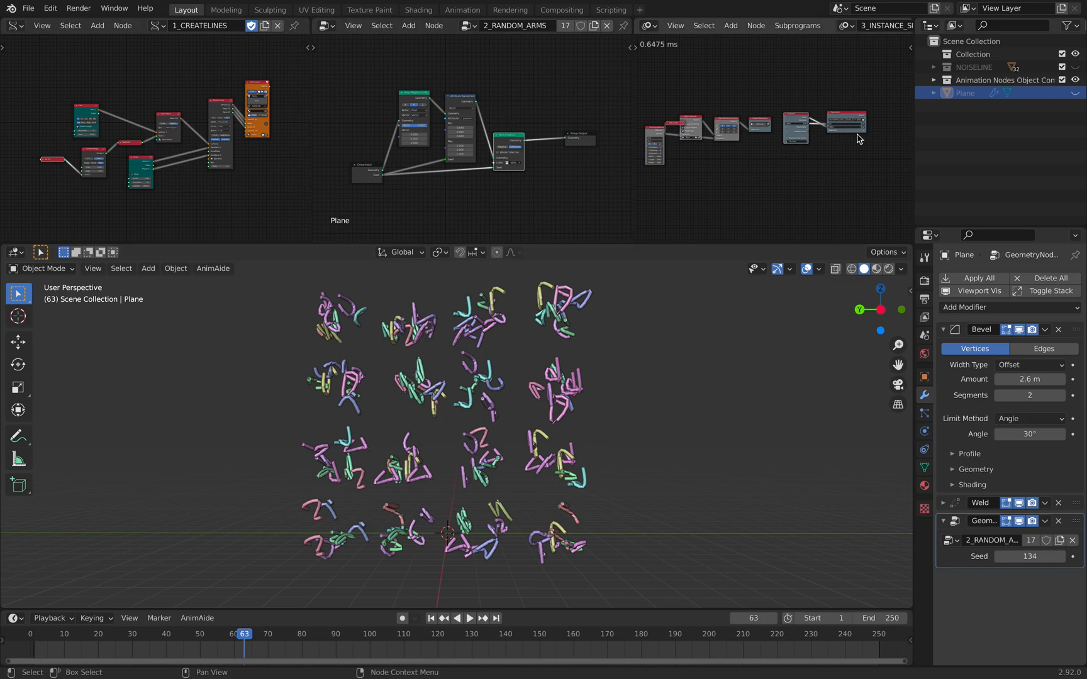
{"action": "mouse_move", "coordinate": [366, 152]}
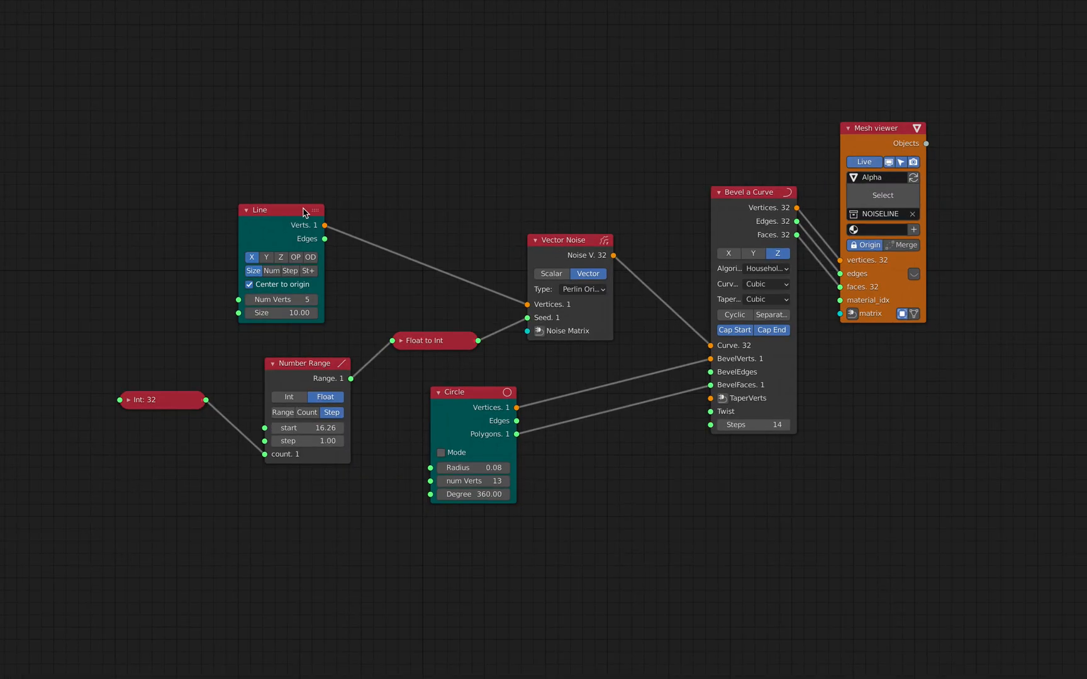
Drag the Line, Vector Noise and Bevel a Curve nodes into a tidier layout in the CREATELINES tree
{"action": "left_click_drag", "start_coordinate": [280, 210], "coordinate": [391, 188]}
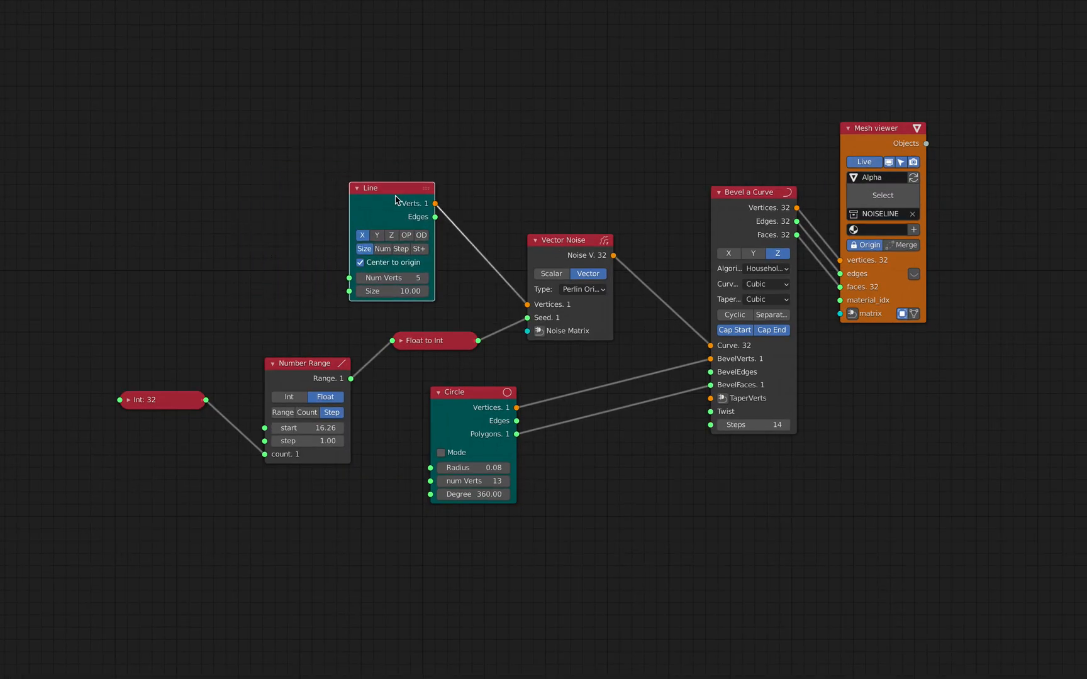
{"action": "left_click_drag", "start_coordinate": [371, 188], "coordinate": [385, 185]}
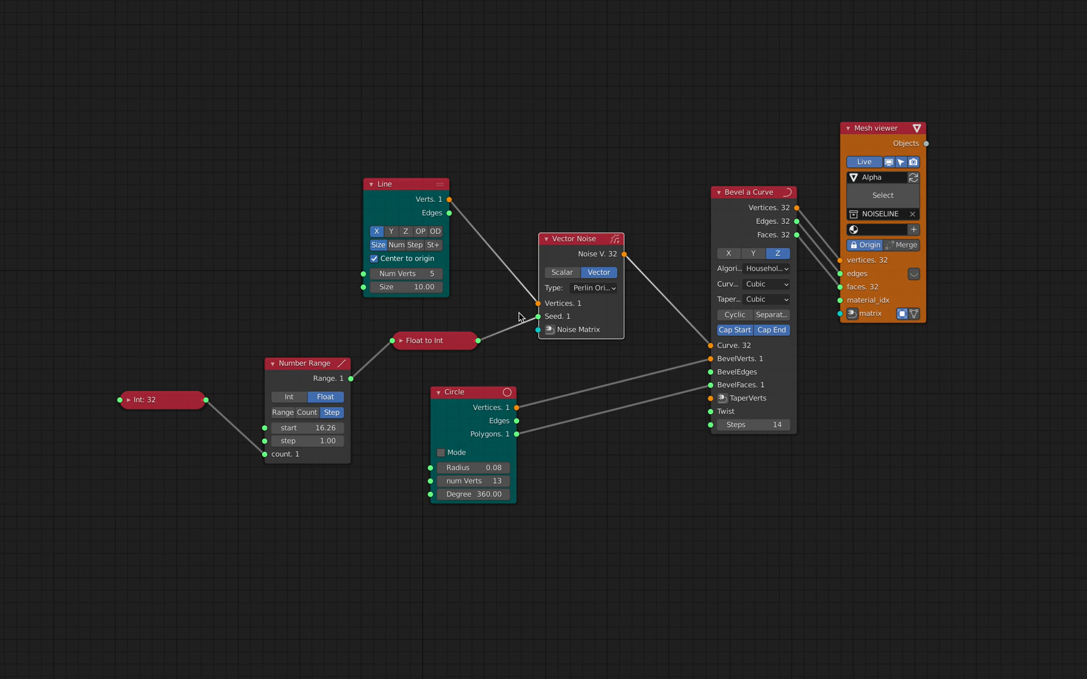
{"action": "mouse_move", "coordinate": [178, 399]}
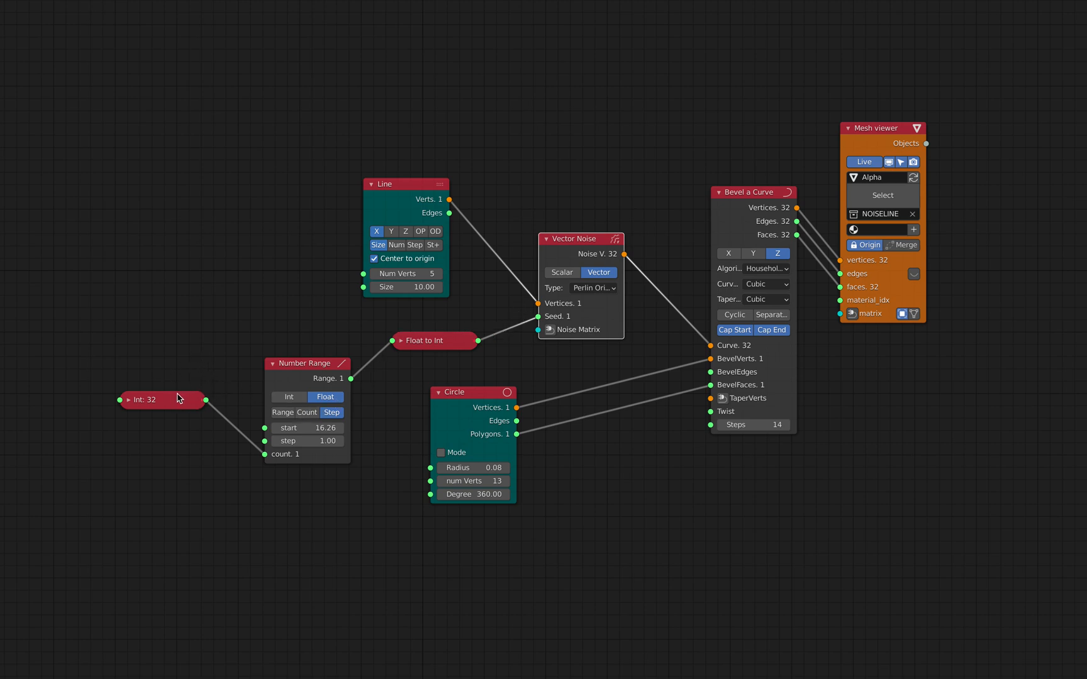
{"action": "mouse_move", "coordinate": [133, 431]}
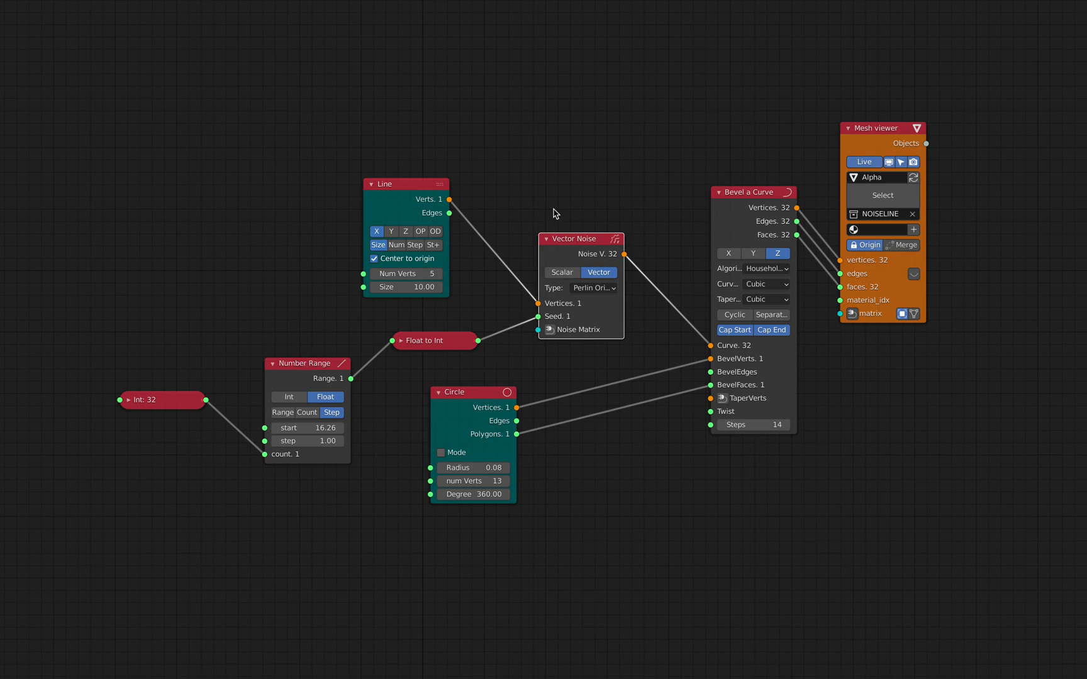
{"action": "left_click_drag", "start_coordinate": [752, 192], "coordinate": [750, 195]}
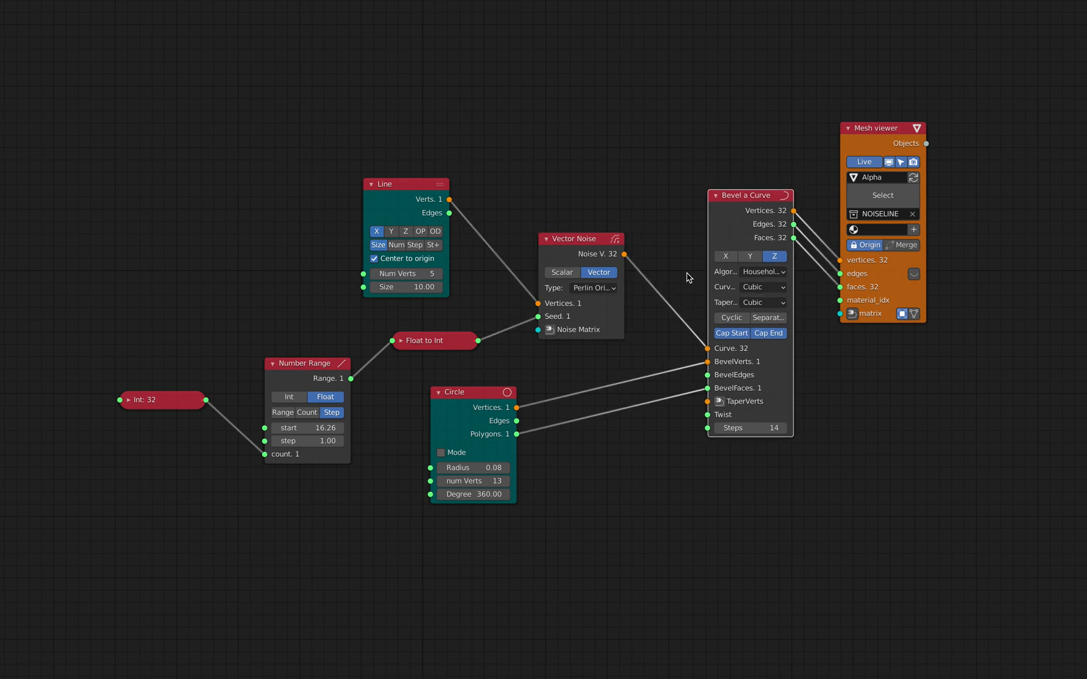
{"action": "left_click_drag", "start_coordinate": [453, 392], "coordinate": [547, 359]}
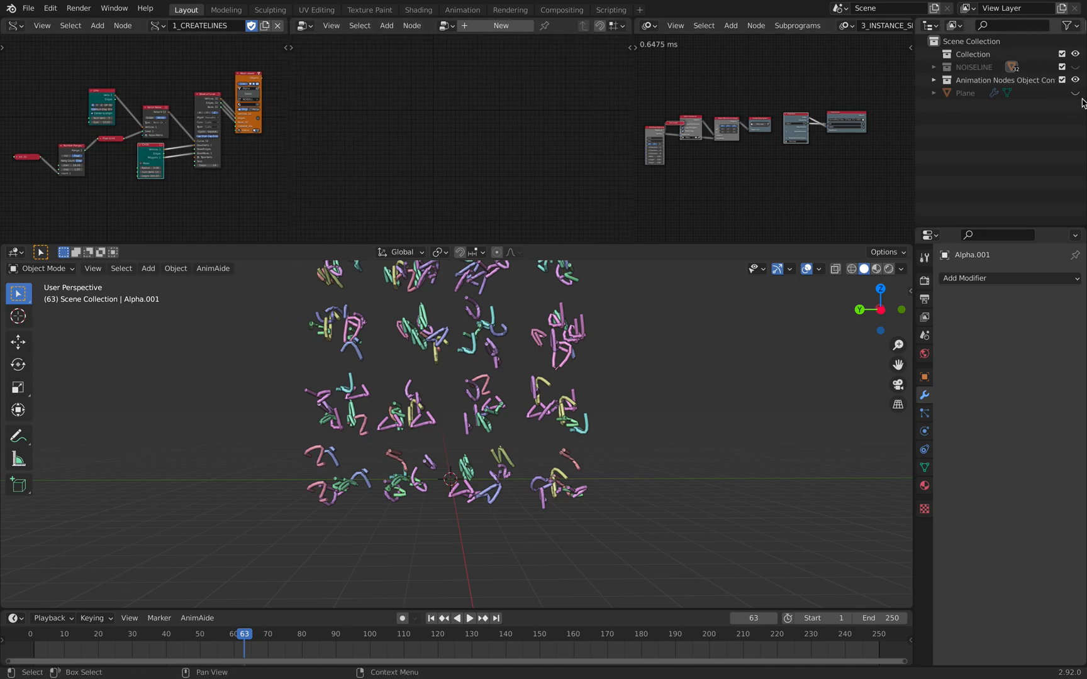
Select Plane in the Outliner to show its modifiers and geometry node tree
{"action": "left_click", "coordinate": [963, 92]}
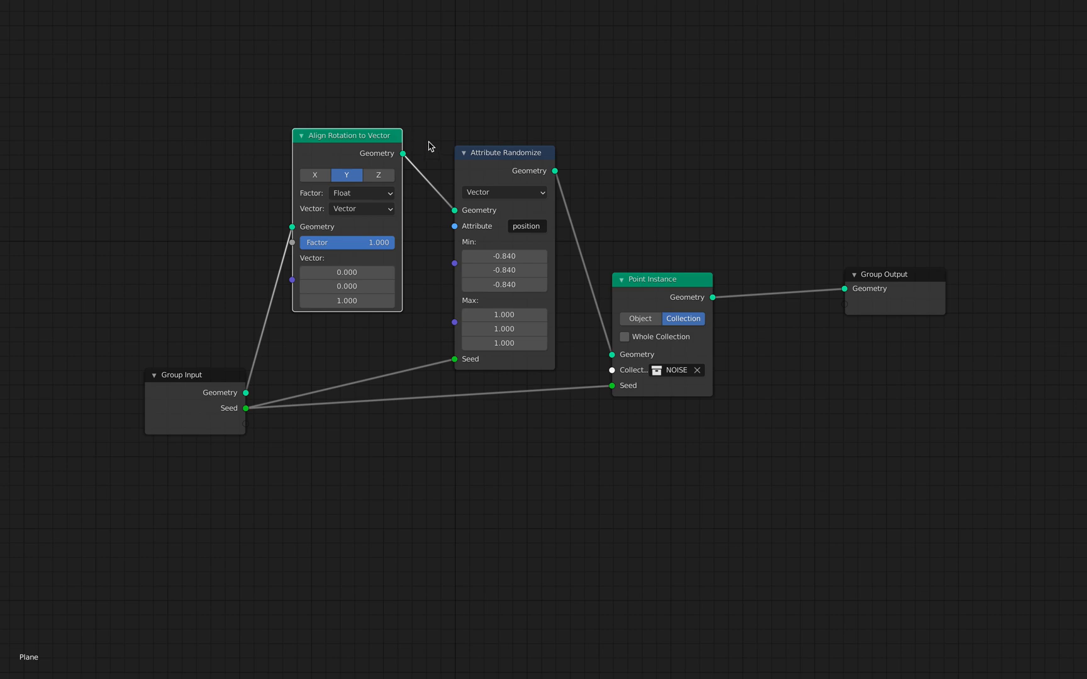
{"action": "mouse_move", "coordinate": [441, 175]}
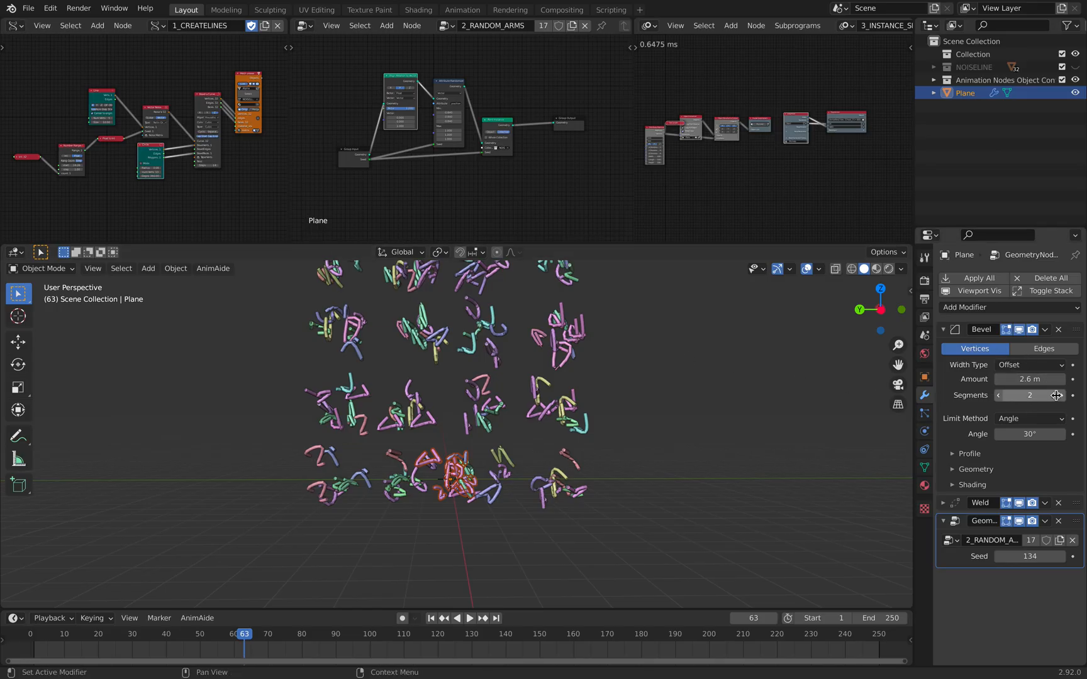
Try a Bevel segment count of 3 and move the Attribute Randomize node lower
{"action": "left_click", "coordinate": [1061, 394]}
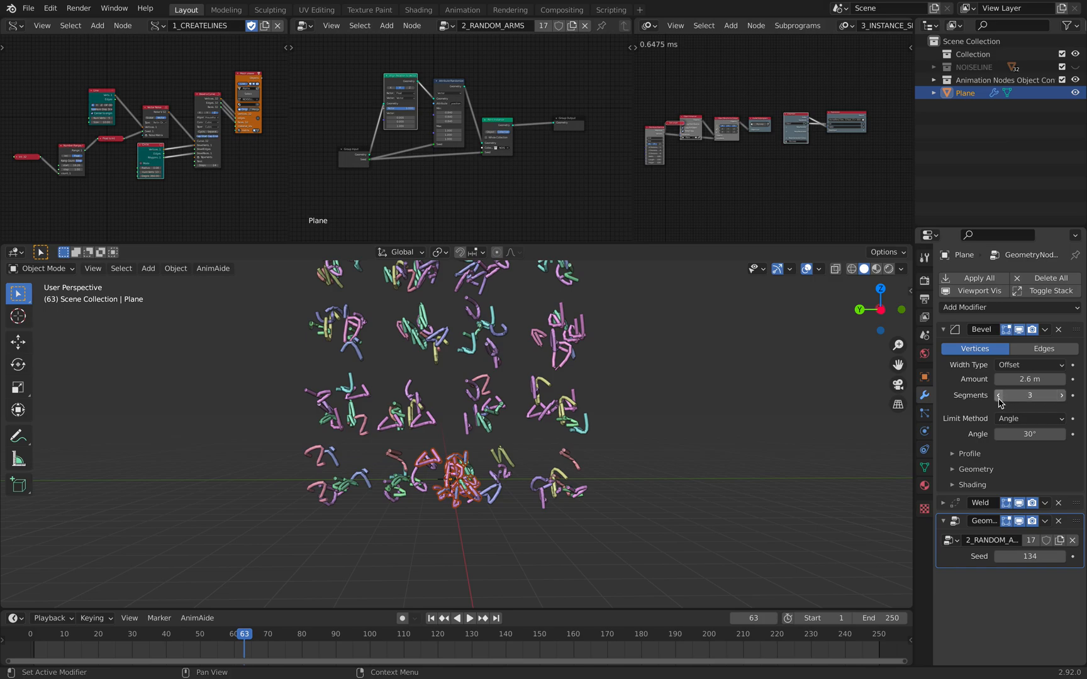
{"action": "left_click", "coordinate": [998, 395]}
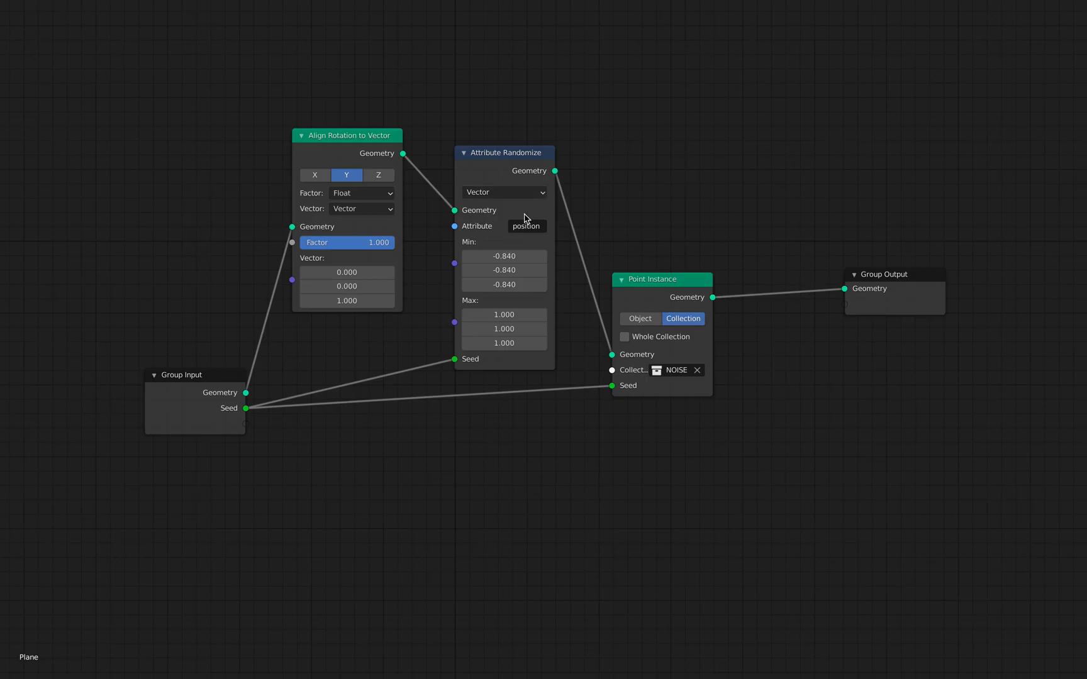
{"action": "left_click_drag", "start_coordinate": [502, 152], "coordinate": [500, 166]}
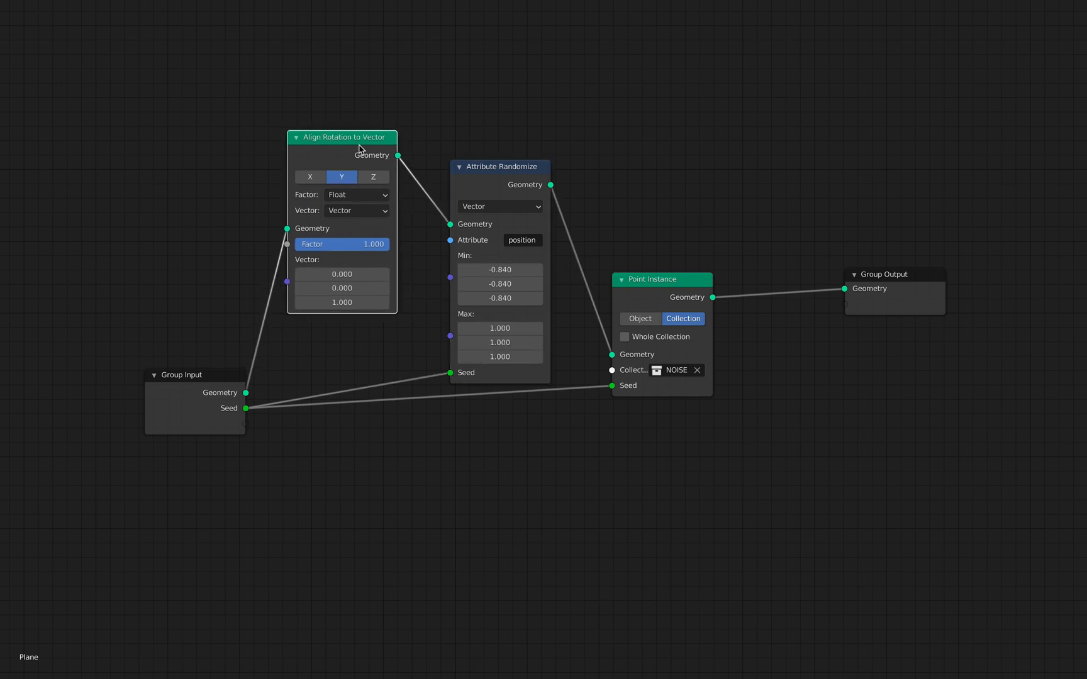
{"action": "mouse_move", "coordinate": [368, 143]}
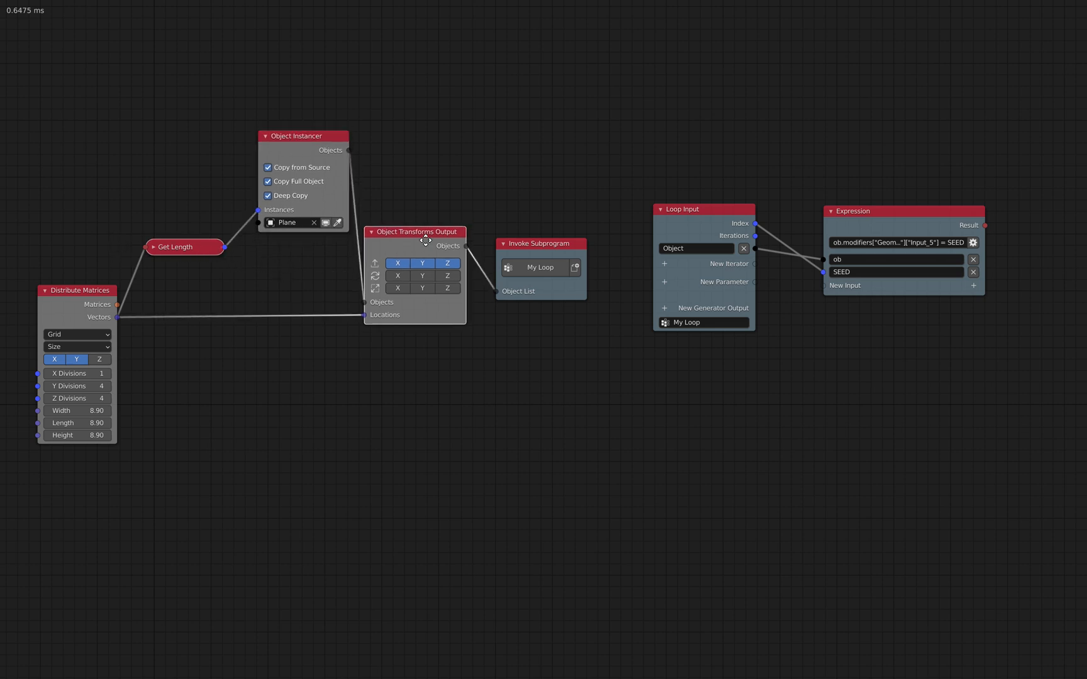
Drag the Object Transforms Output node to a new position in the 3_INSTANCE tree
{"action": "left_click_drag", "start_coordinate": [295, 136], "coordinate": [283, 146]}
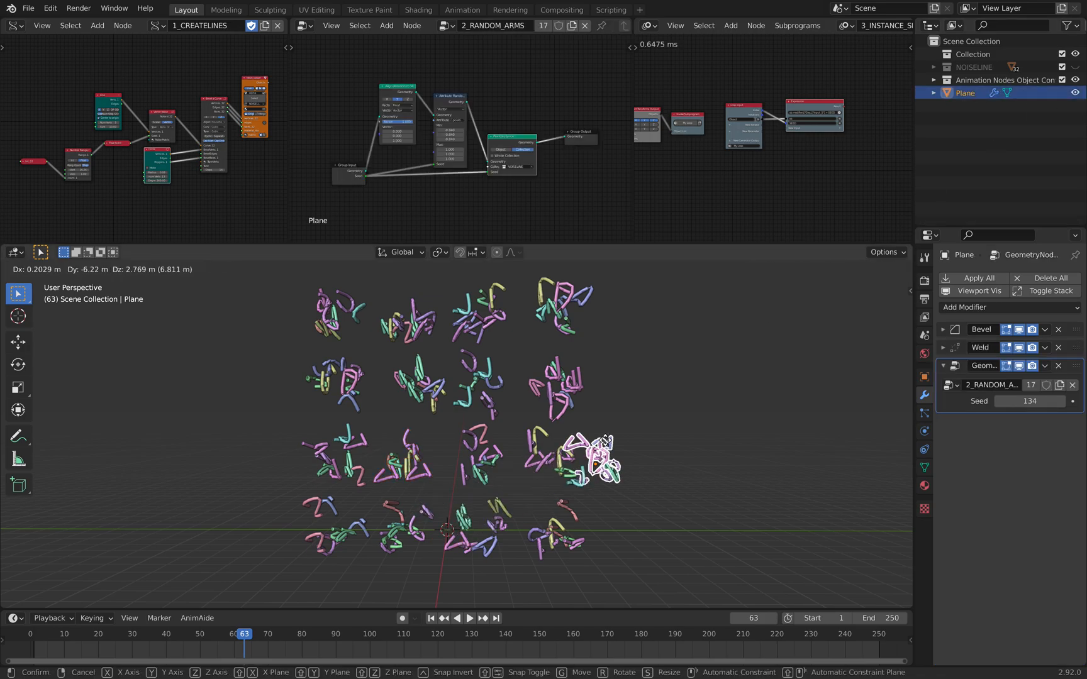
Move the original Plane monster right with a new seed and raise the Distribute Matrices Y divisions for a 10 by 4 grid
{"action": "left_click_drag", "start_coordinate": [596, 458], "coordinate": [697, 395]}
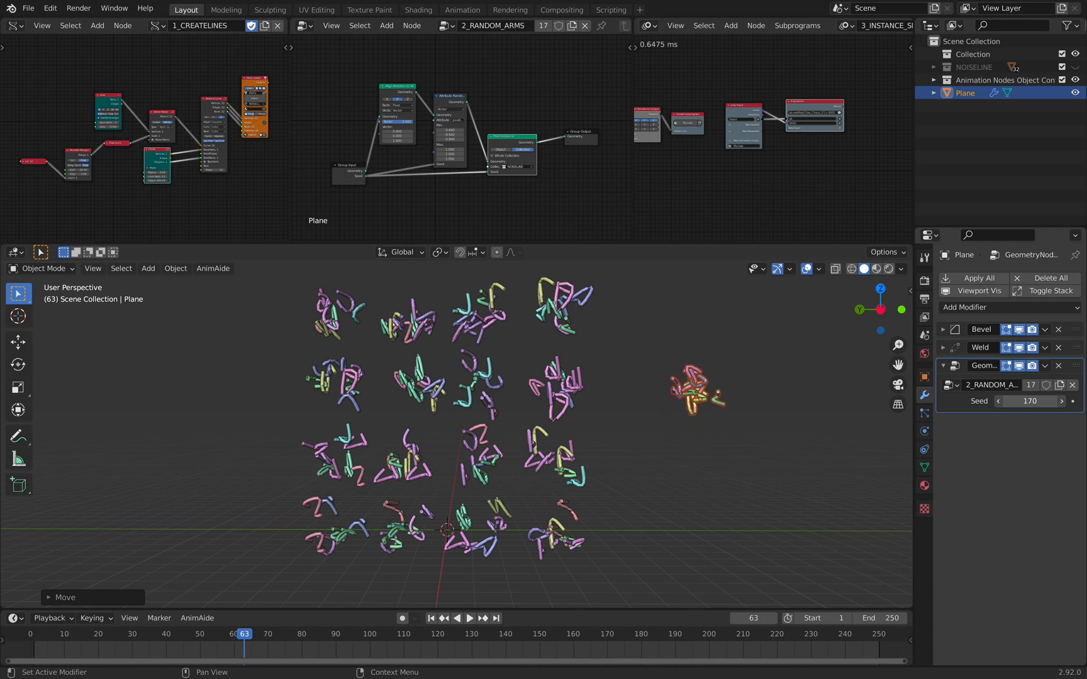
{"action": "left_click", "coordinate": [1029, 400]}
{"action": "type", "text": "244"}
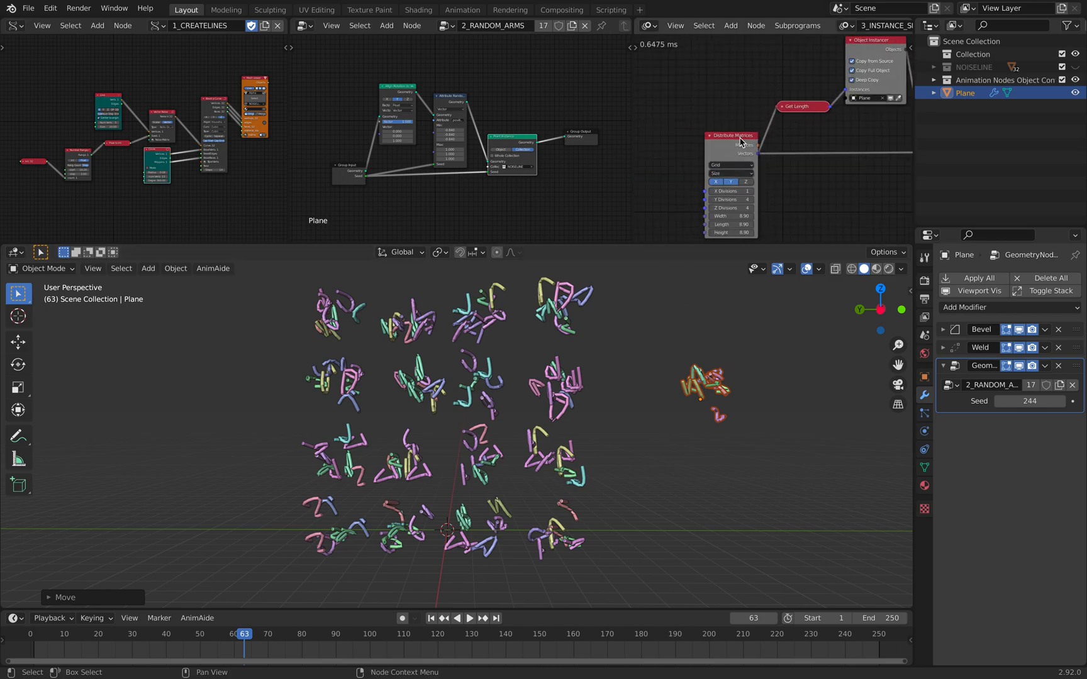
{"action": "left_click", "coordinate": [742, 156]}
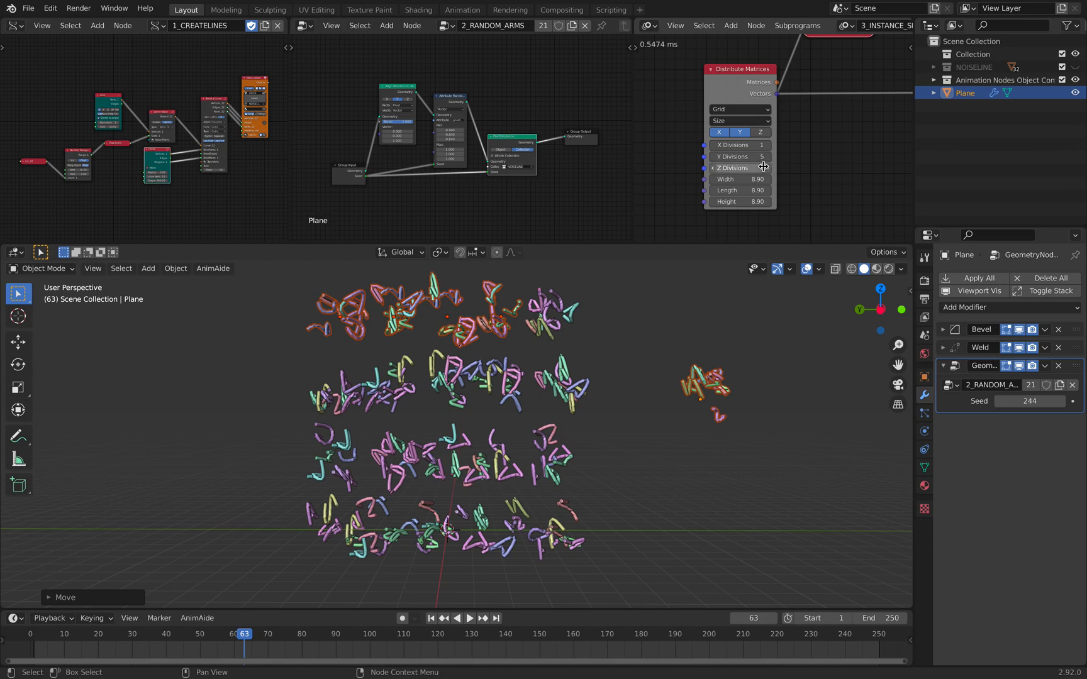
{"action": "left_click", "coordinate": [766, 156]}
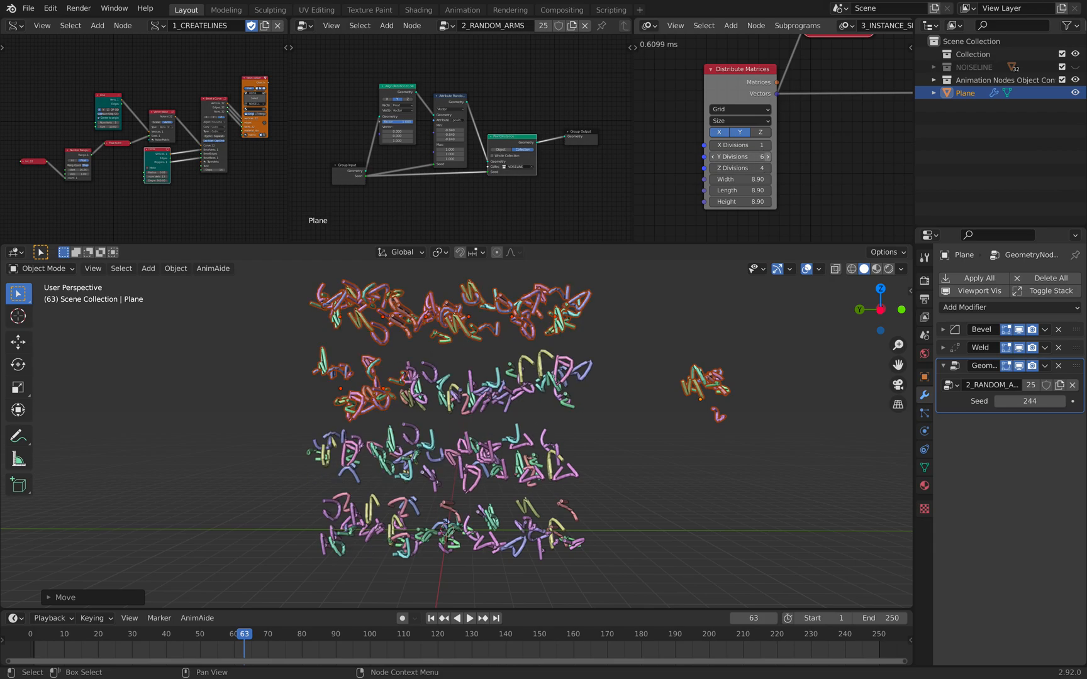
{"action": "left_click", "coordinate": [766, 157]}
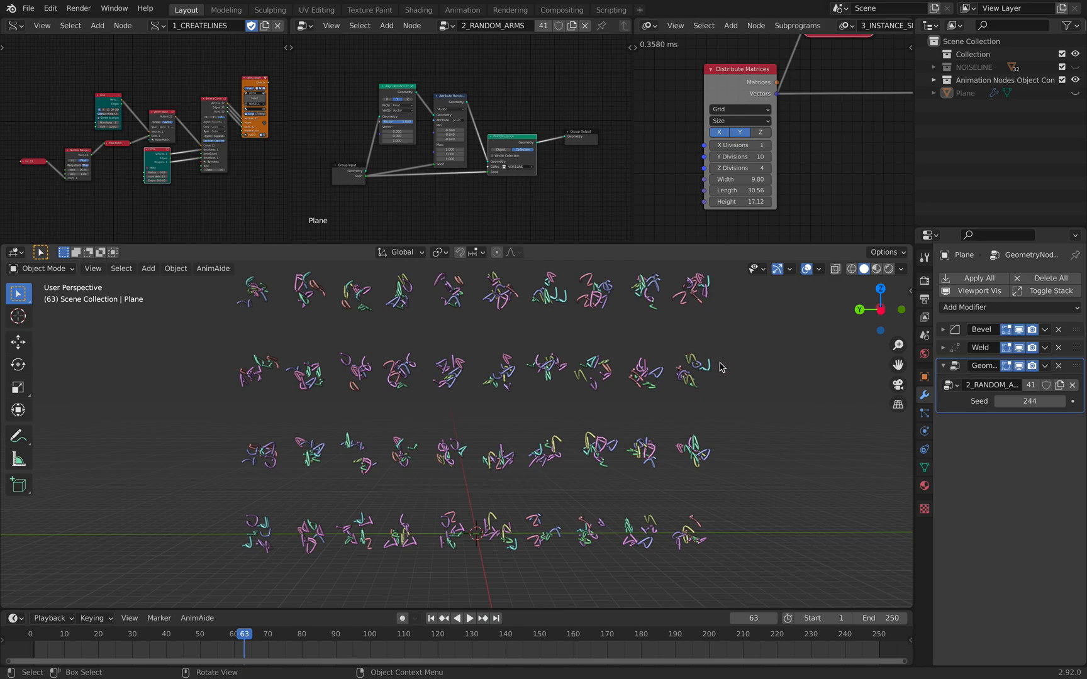
Save study_svgman_005.blend with Ctrl+S and show the splash screen of recent files
{"action": "key", "text": "ctrl+s"}
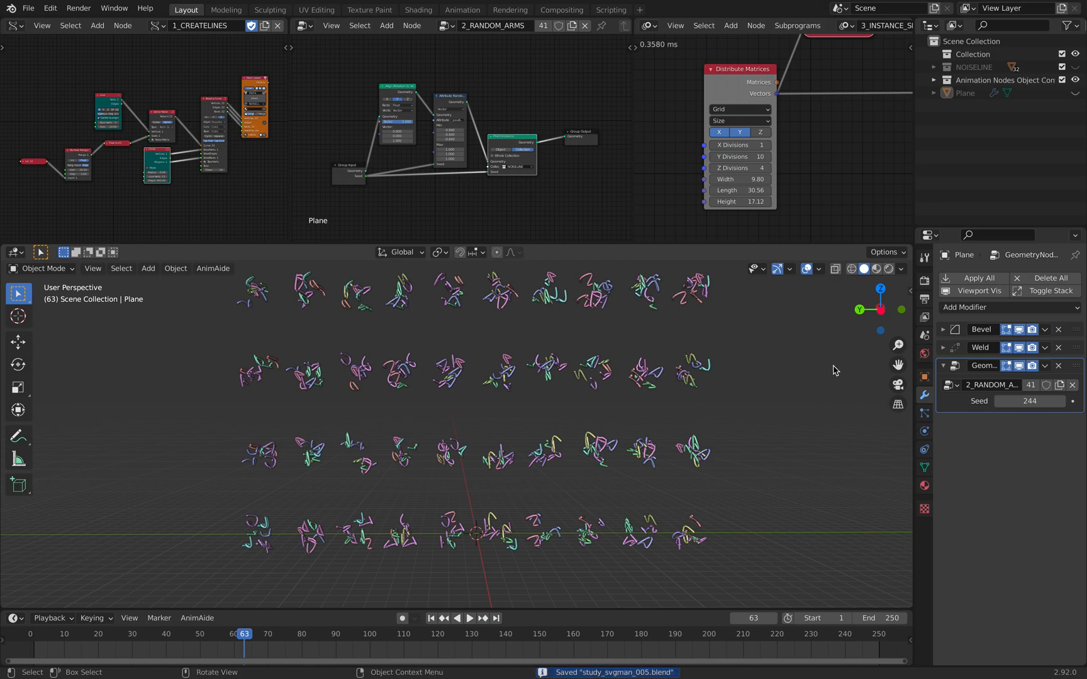
{"action": "left_click", "coordinate": [12, 7]}
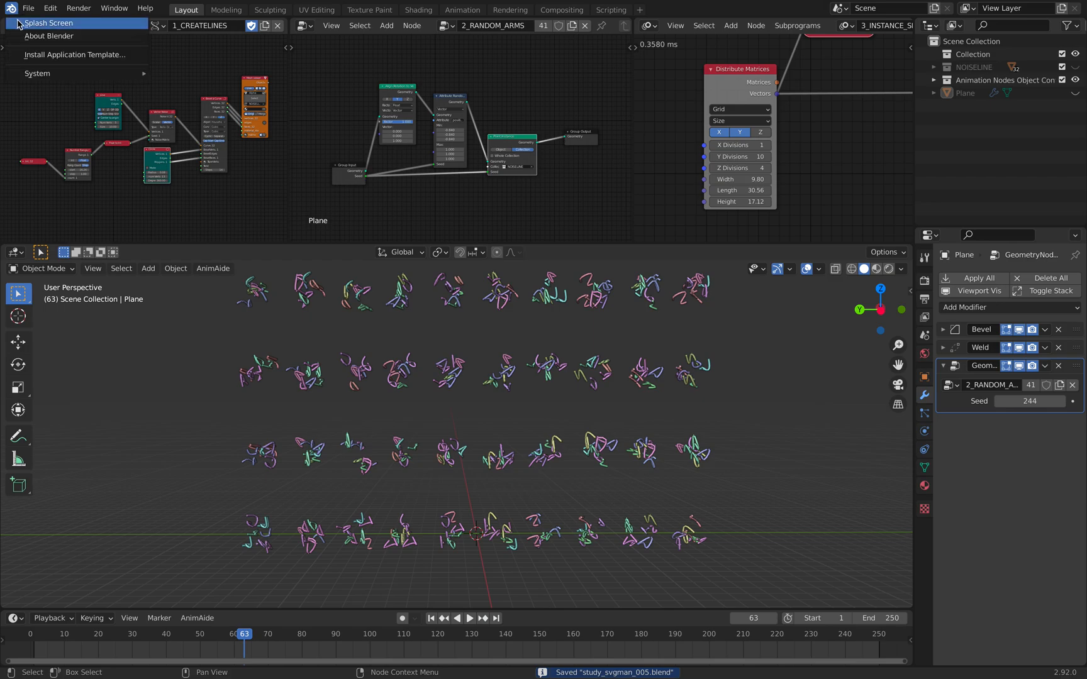
{"action": "left_click", "coordinate": [48, 23]}
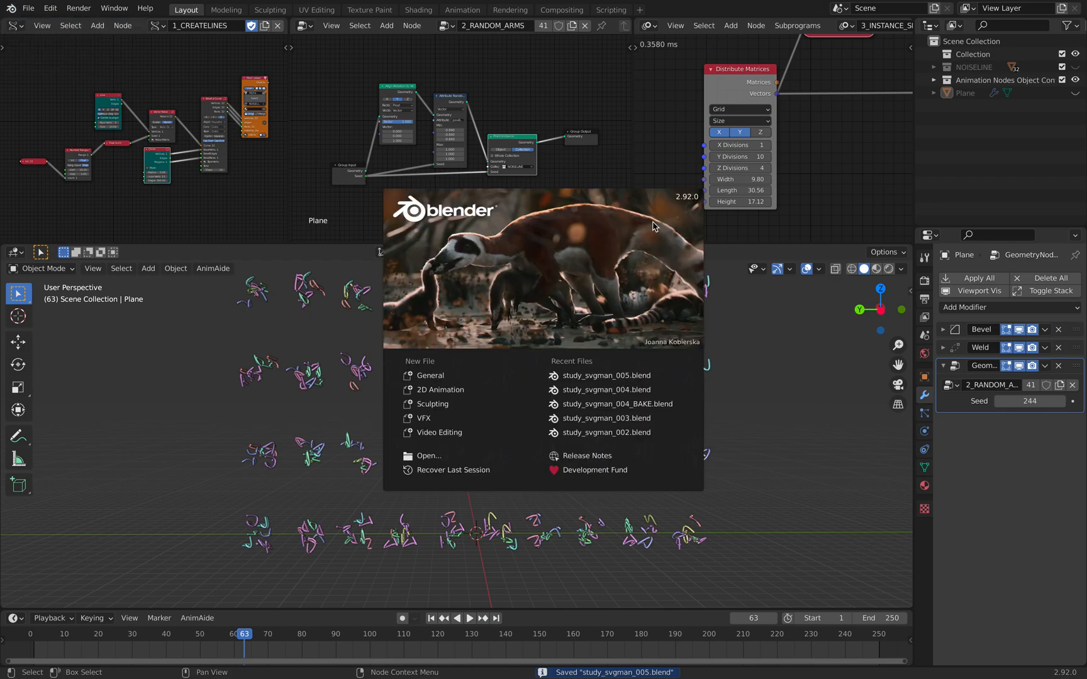
{"action": "mouse_move", "coordinate": [683, 206]}
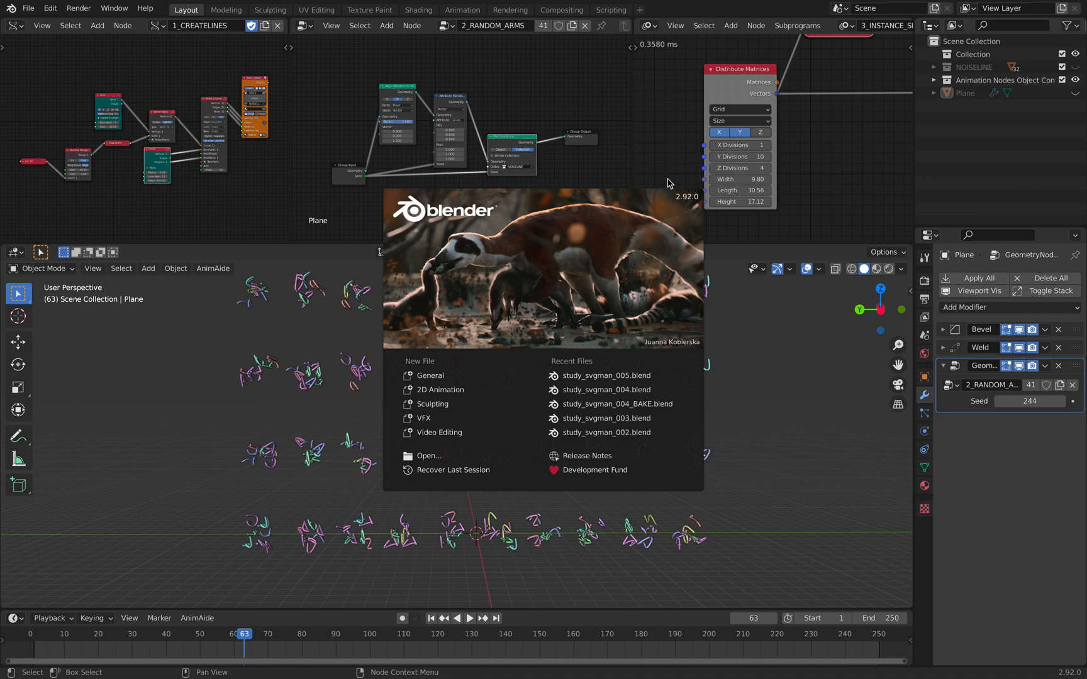
{"action": "mouse_move", "coordinate": [502, 117]}
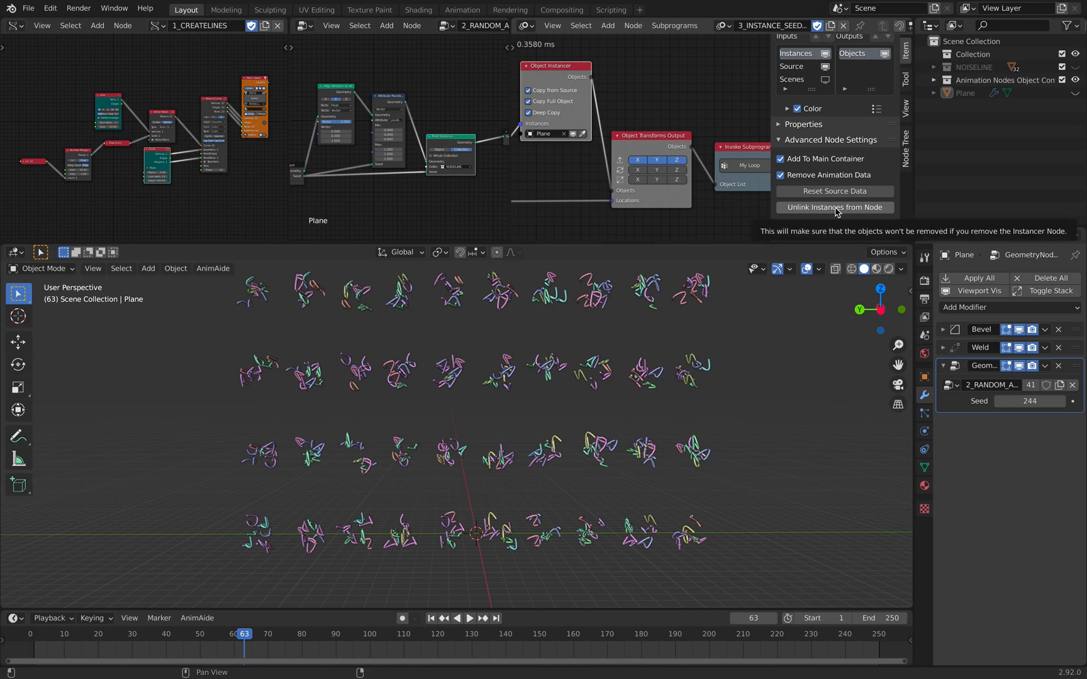
Unlink the instances from the instancer node and save a study_svgman_005_BAKE.blend copy
{"action": "left_click", "coordinate": [834, 207]}
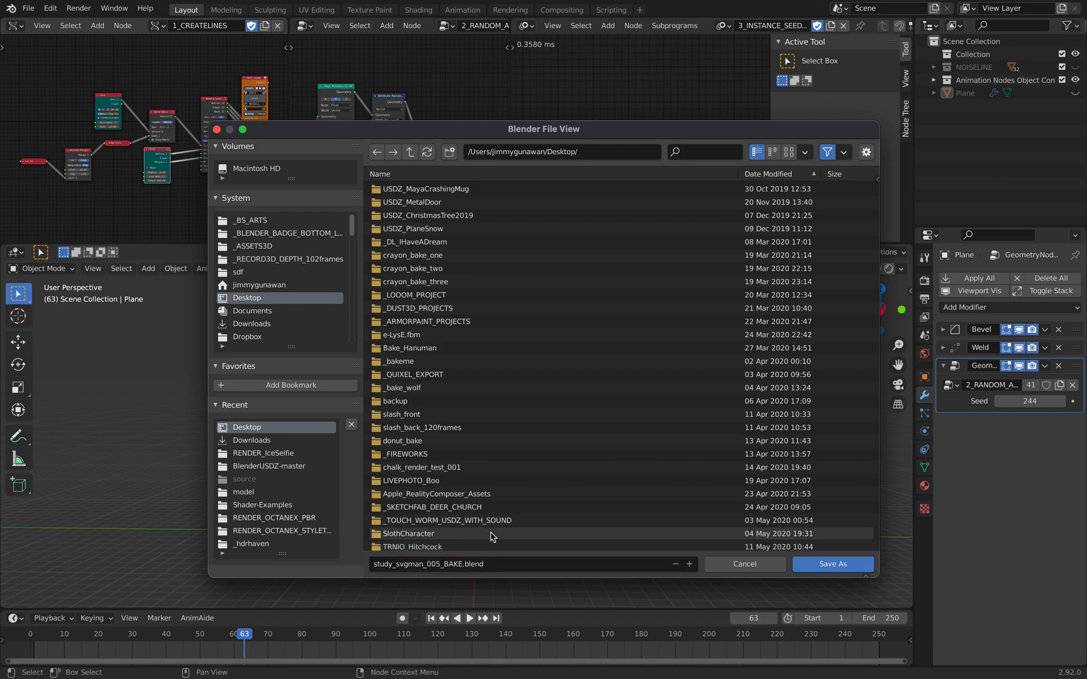
{"action": "left_click", "coordinate": [832, 563]}
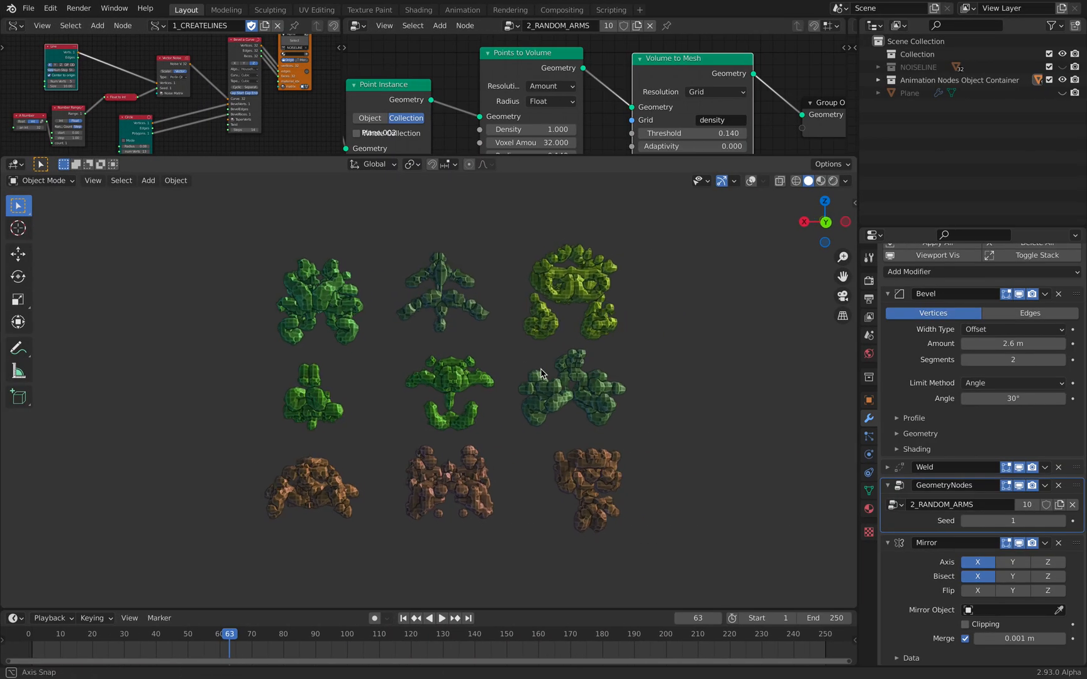
Open study_svgman_005_BAKE.blend from the File View list
{"action": "left_click", "coordinate": [28, 7]}
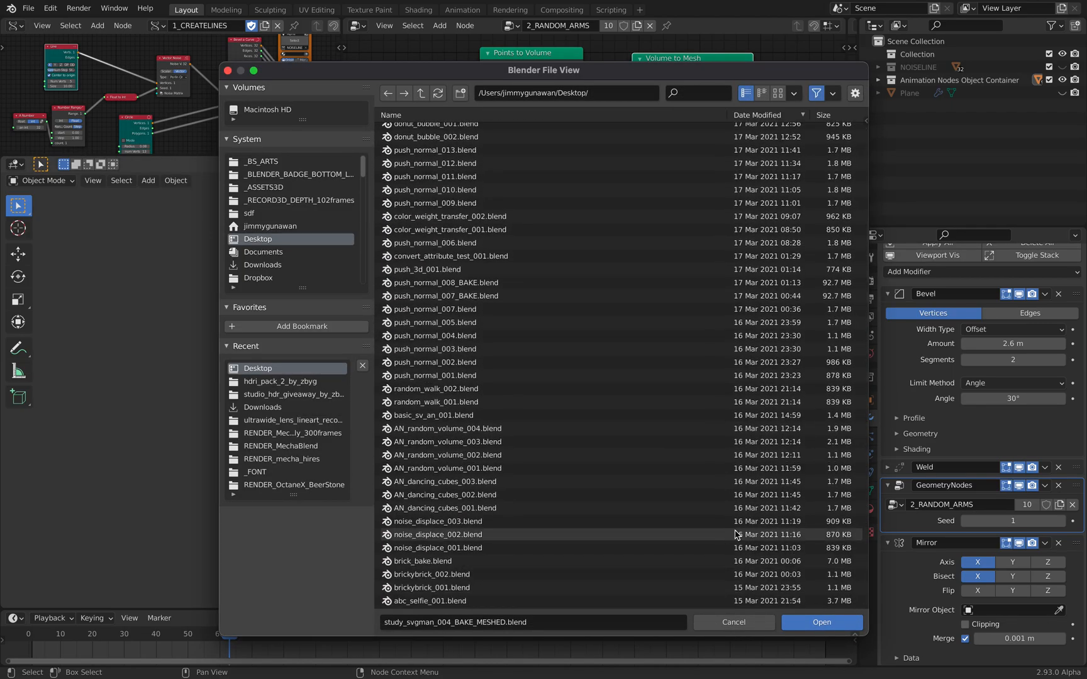
{"action": "scroll", "scroll_direction": "down", "scroll_amount": 3}
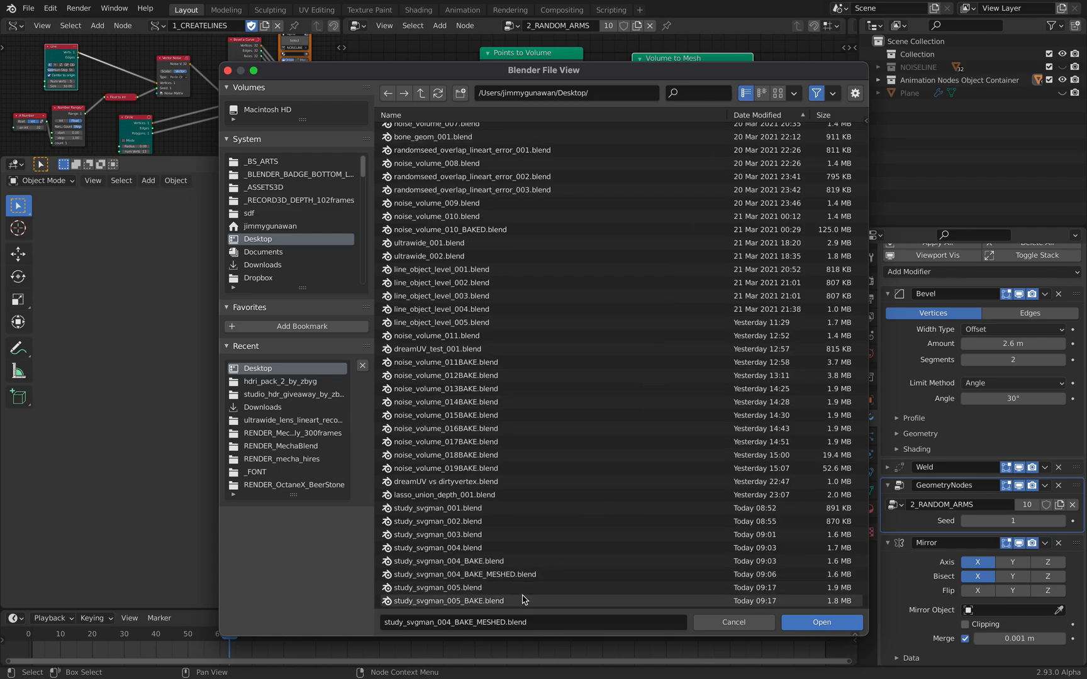
{"action": "left_click", "coordinate": [820, 621]}
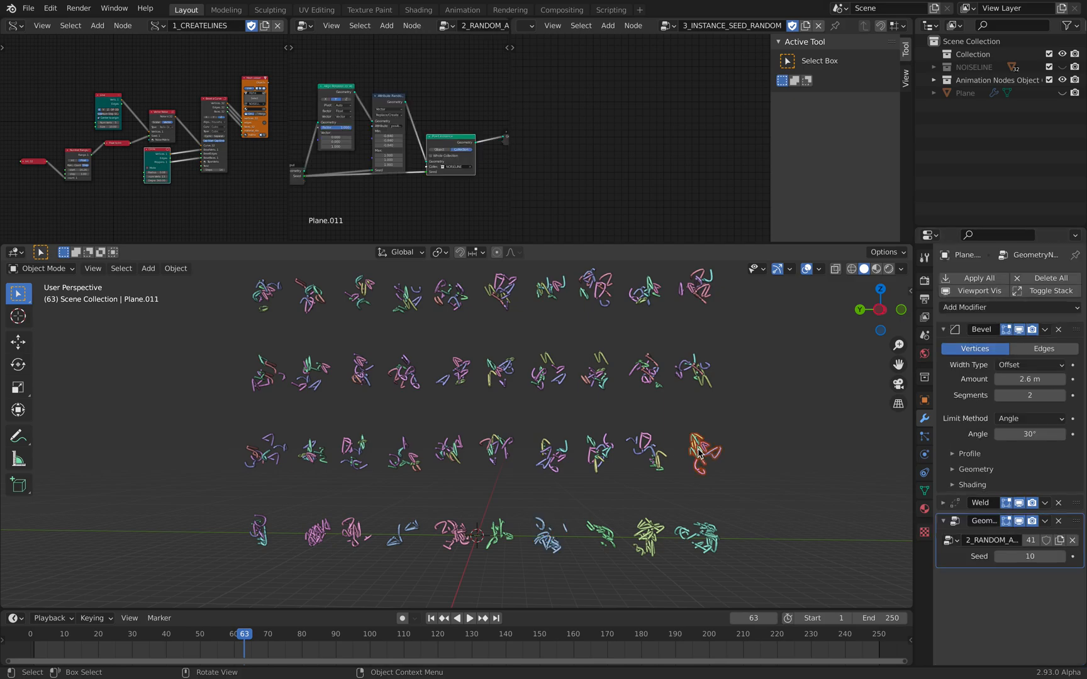
{"action": "mouse_move", "coordinate": [701, 459]}
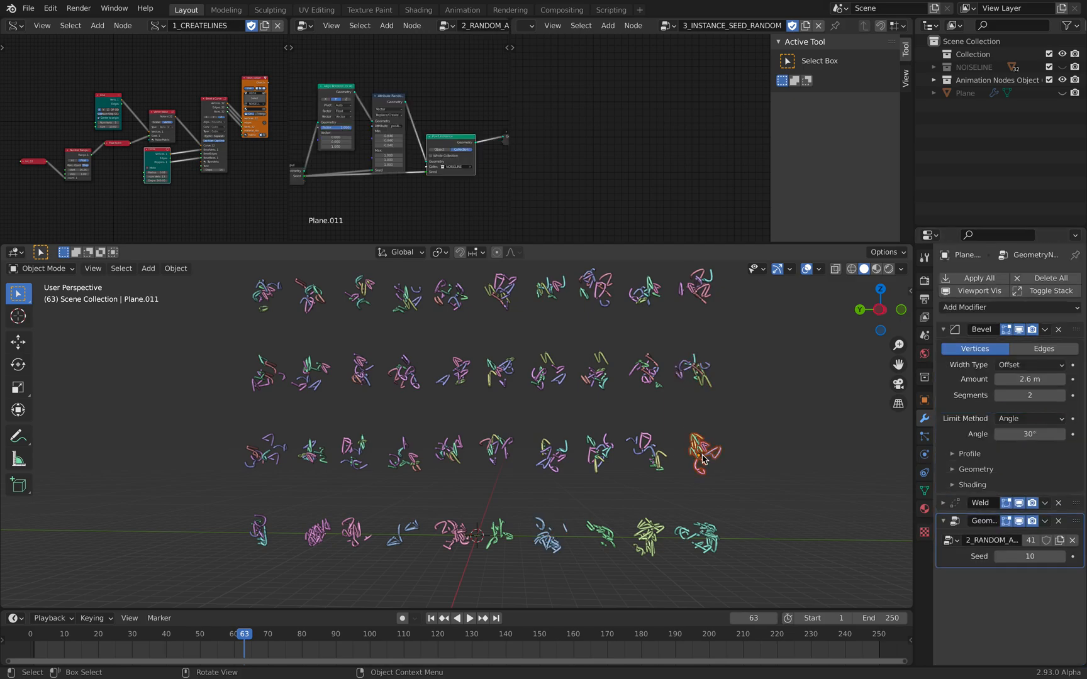
{"action": "mouse_move", "coordinate": [759, 365]}
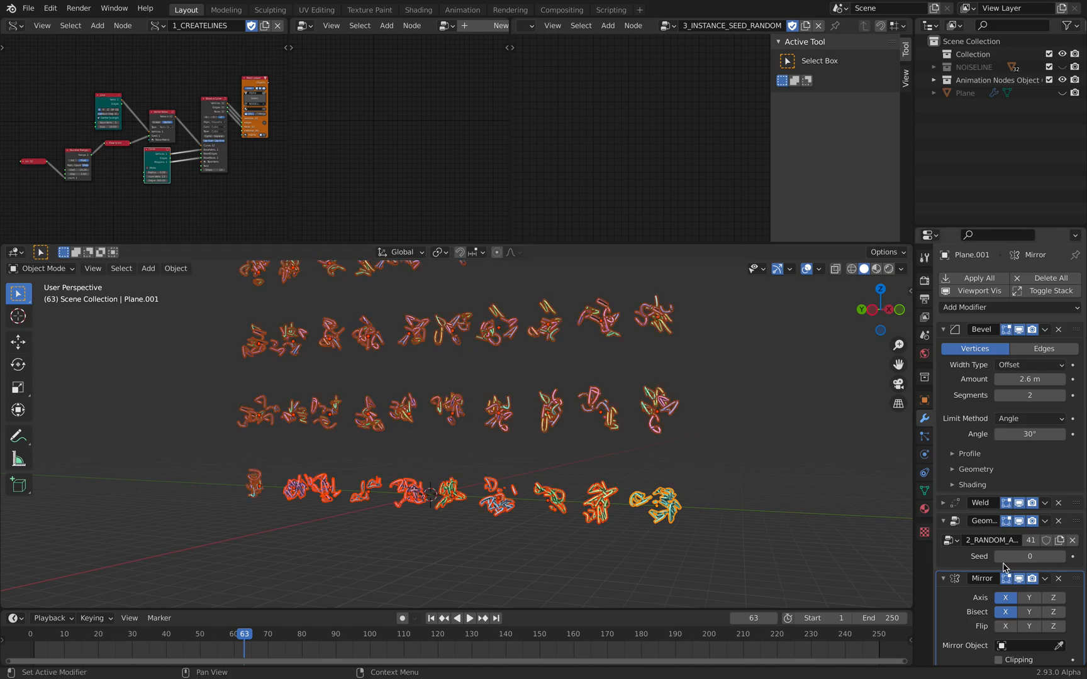
Toggle the Mirror modifier's axis on the selected monster planes
{"action": "left_click", "coordinate": [1044, 578]}
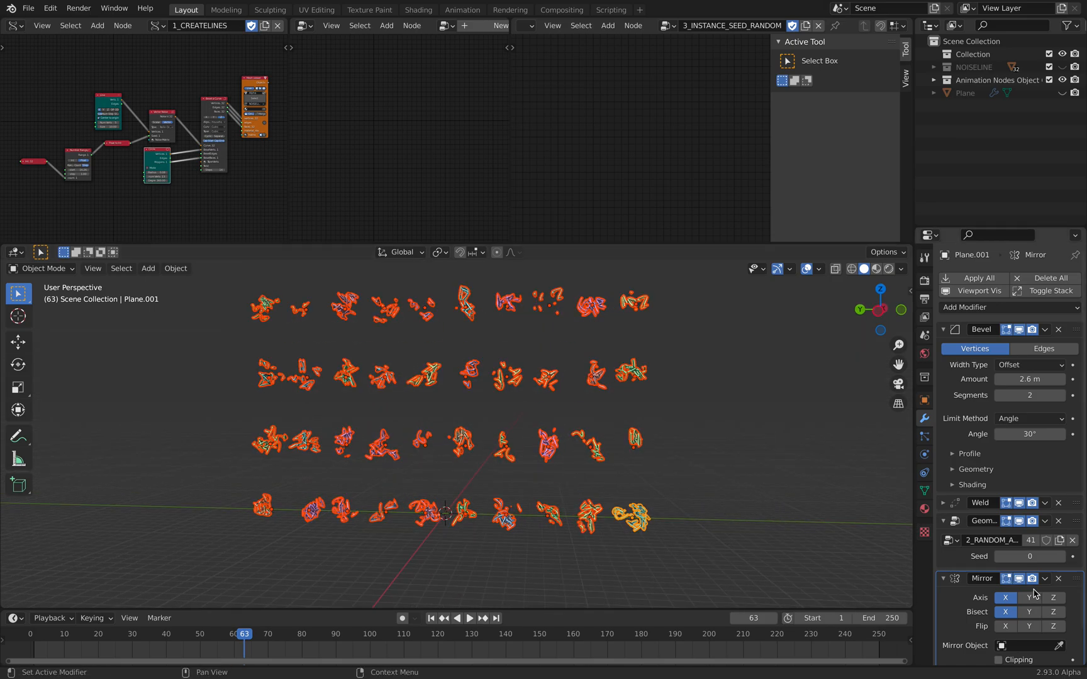
Mirror the monsters across Y instead of X with Bisect Y enabled for clean symmetric halves
{"action": "left_click", "coordinate": [1004, 612]}
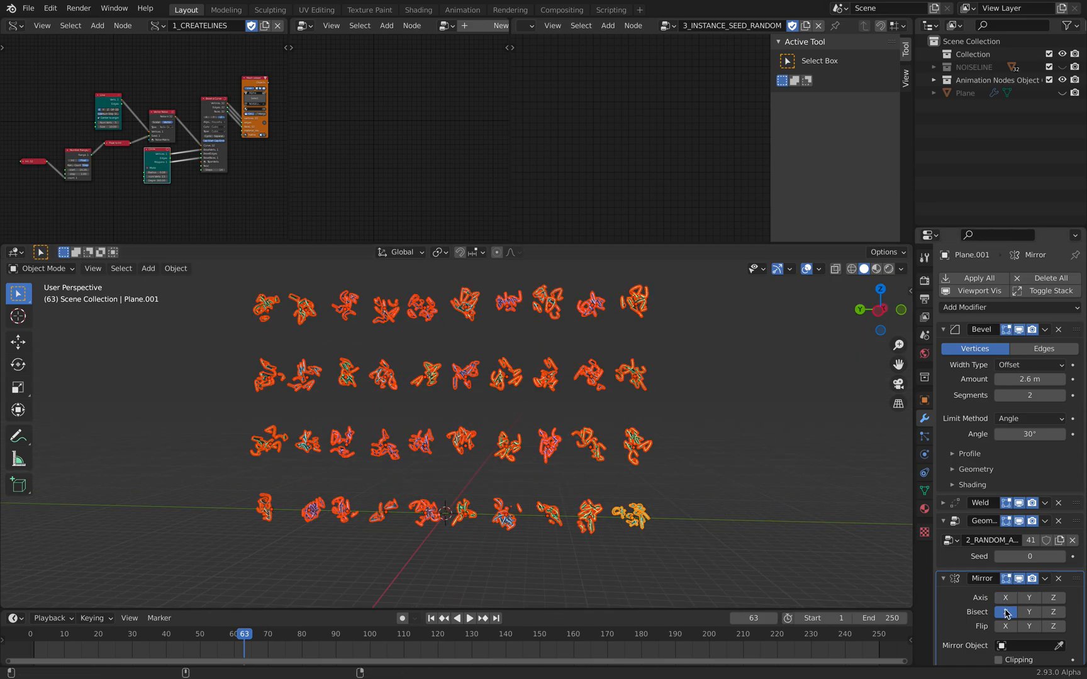
{"action": "left_click", "coordinate": [1029, 611]}
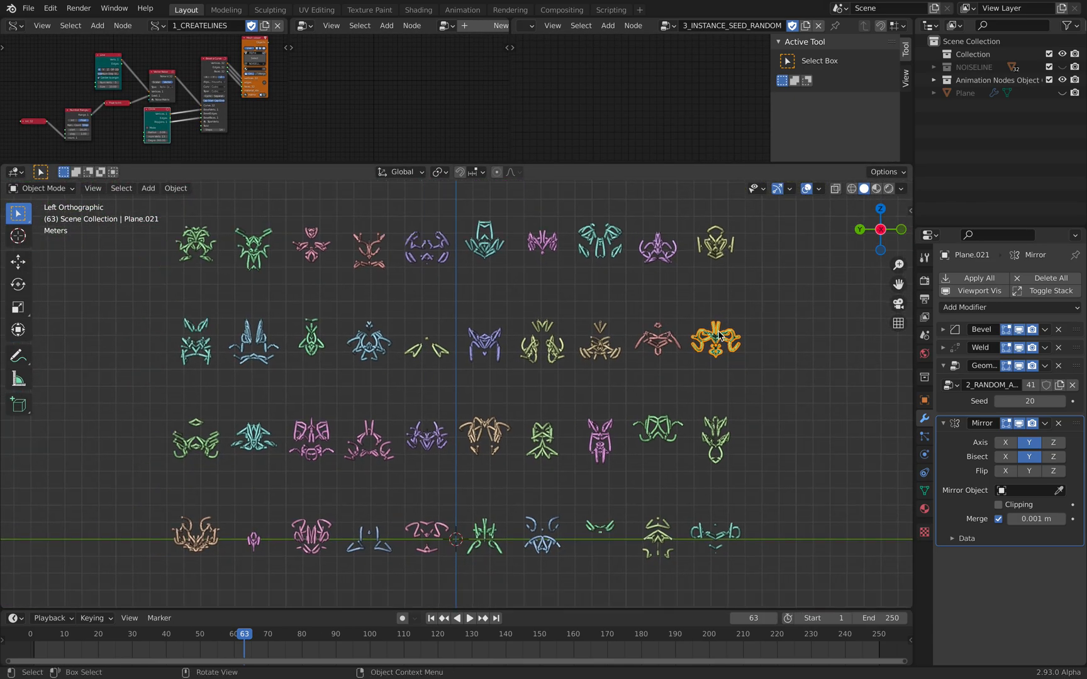
{"action": "left_click", "coordinate": [1064, 400]}
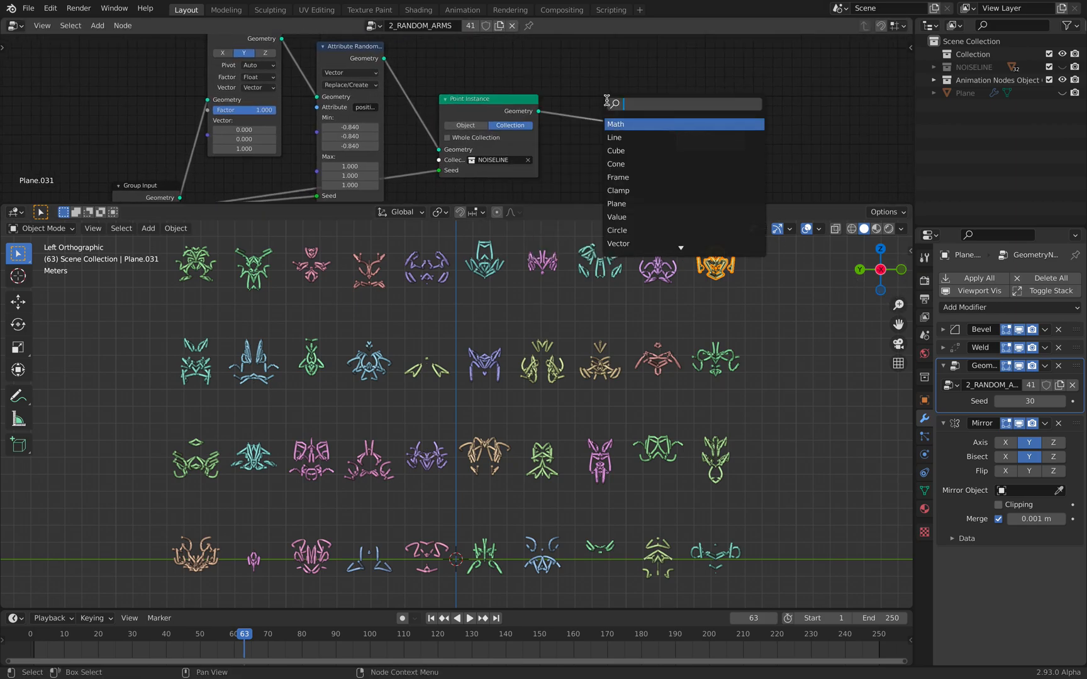
Insert Points to Volume after Point Instance and a Volume to Mesh node before Group Output
{"action": "type", "text": "point"}
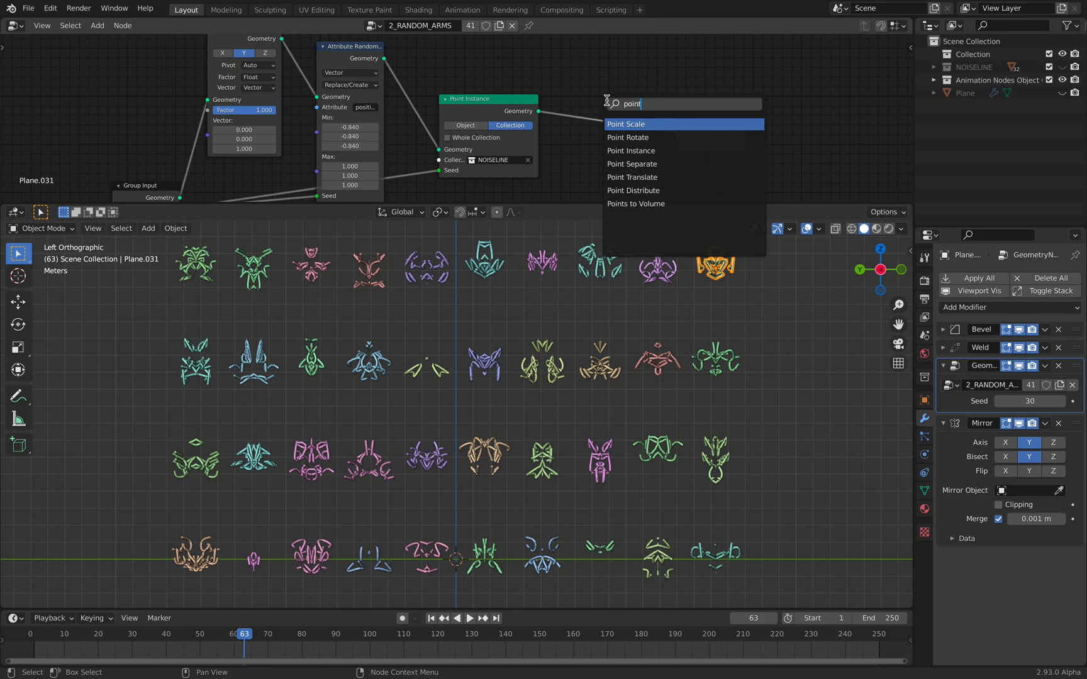
{"action": "left_click", "coordinate": [636, 202]}
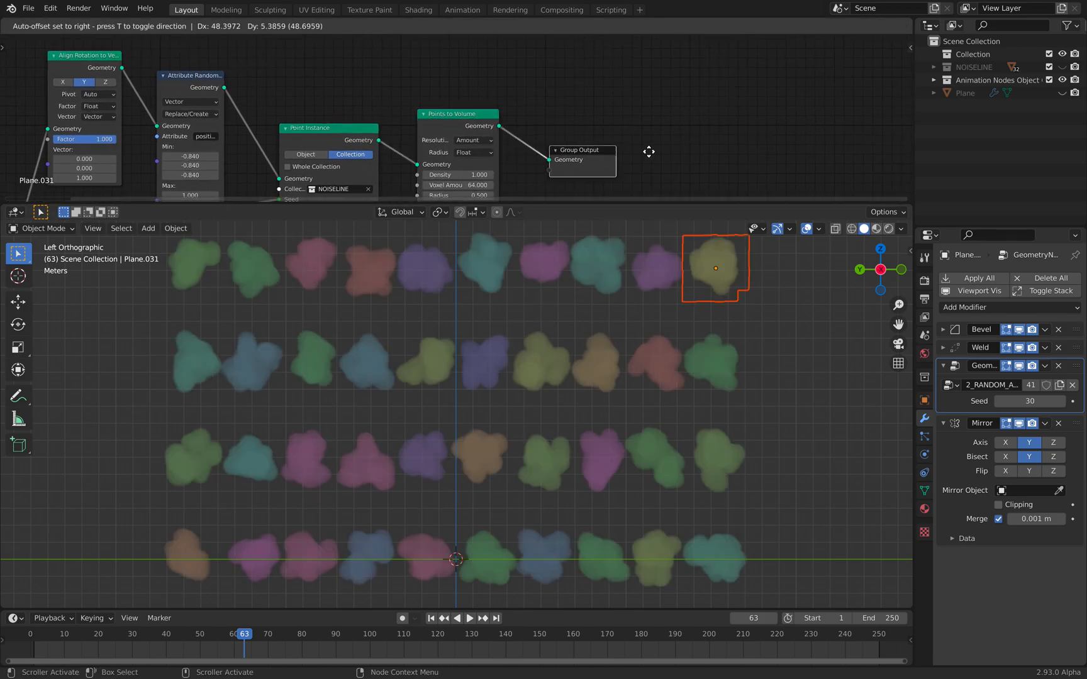
{"action": "type", "text": "volume"}
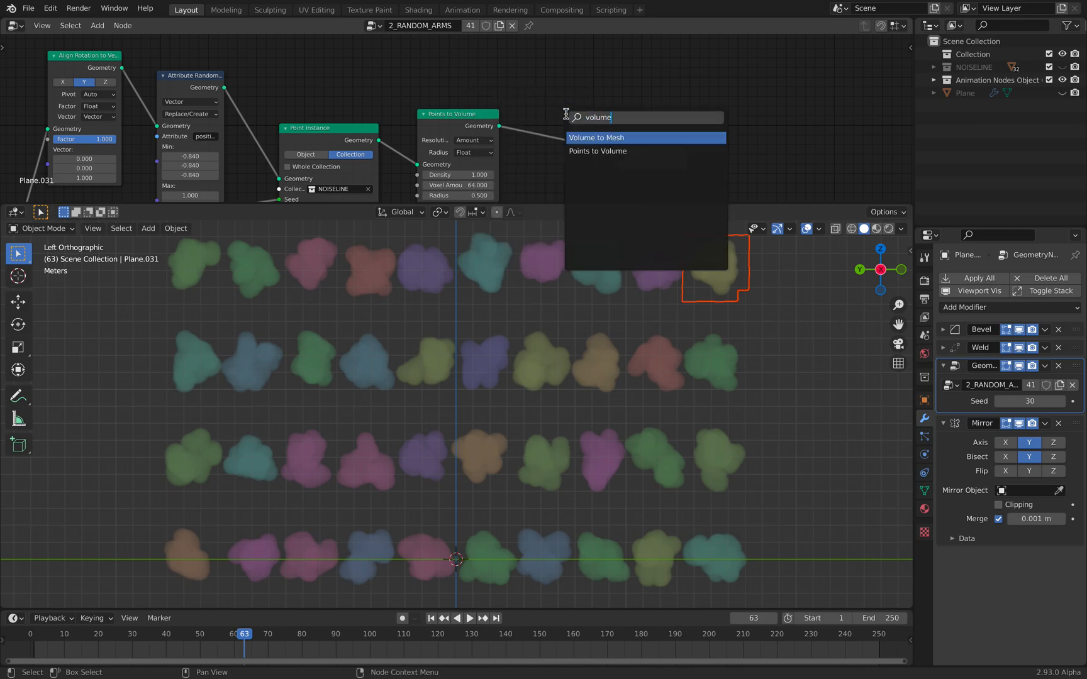
{"action": "left_click", "coordinate": [616, 137]}
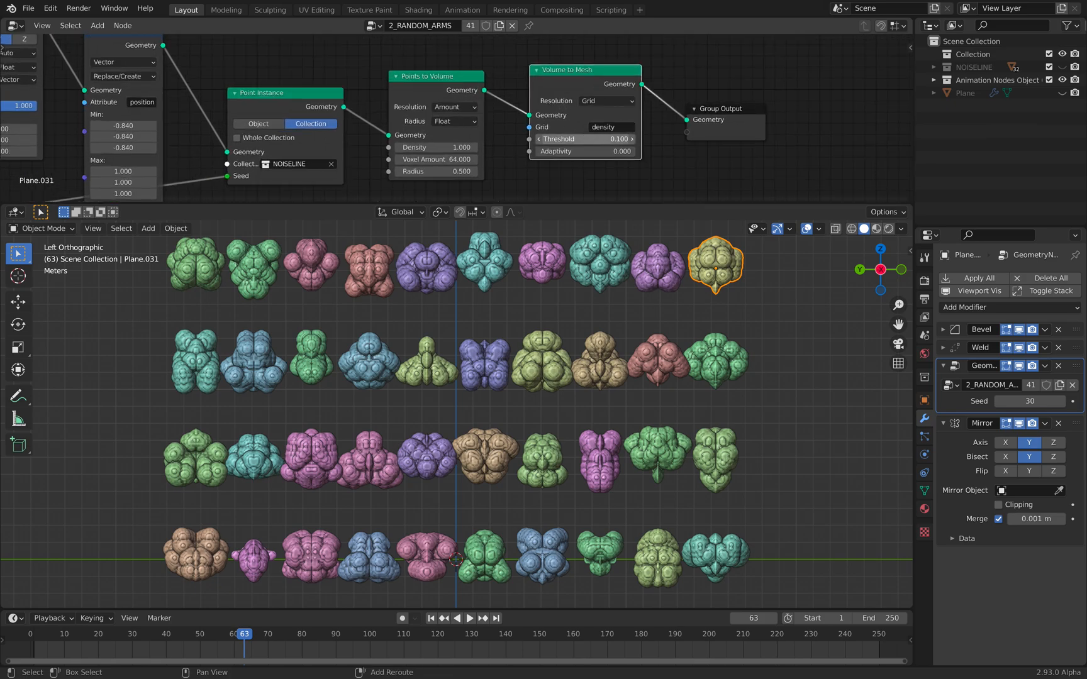
Raise the mesh threshold and shrink the point radius for thinner blob monsters
{"action": "left_click_drag", "start_coordinate": [568, 139], "coordinate": [596, 138]}
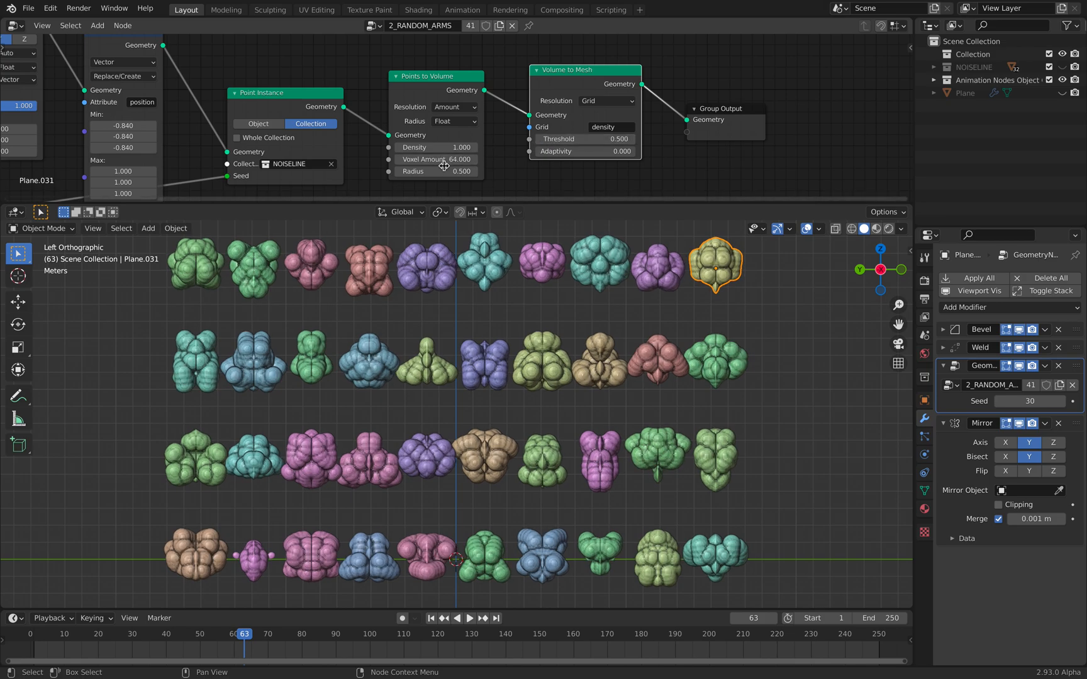
{"action": "left_click_drag", "start_coordinate": [450, 171], "coordinate": [437, 171]}
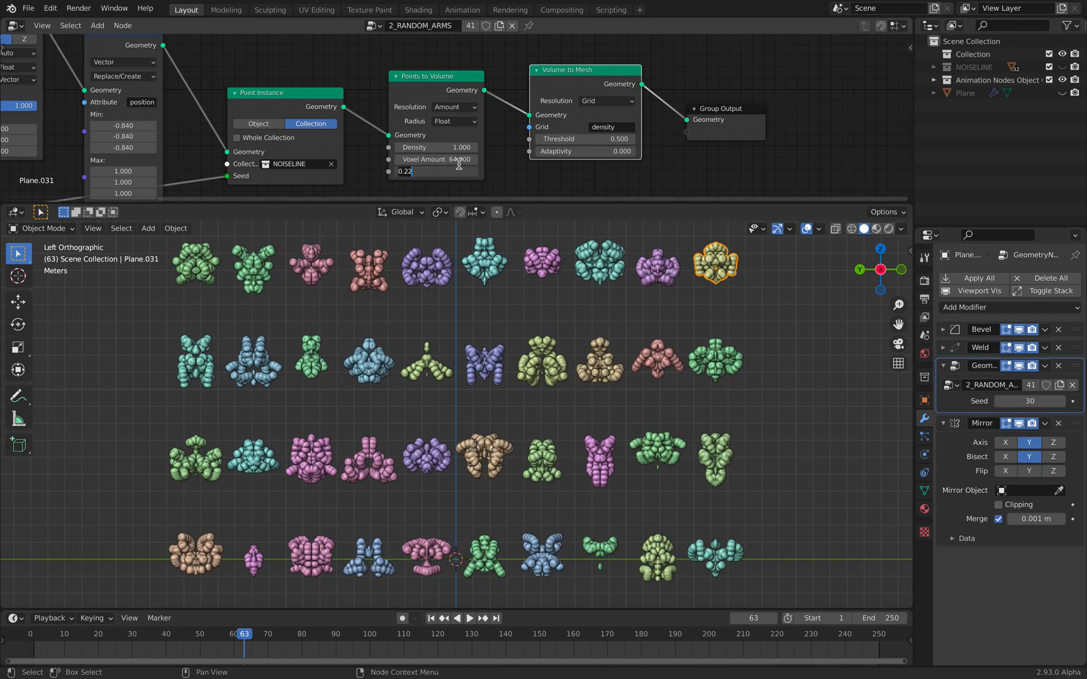
{"action": "left_click", "coordinate": [436, 159]}
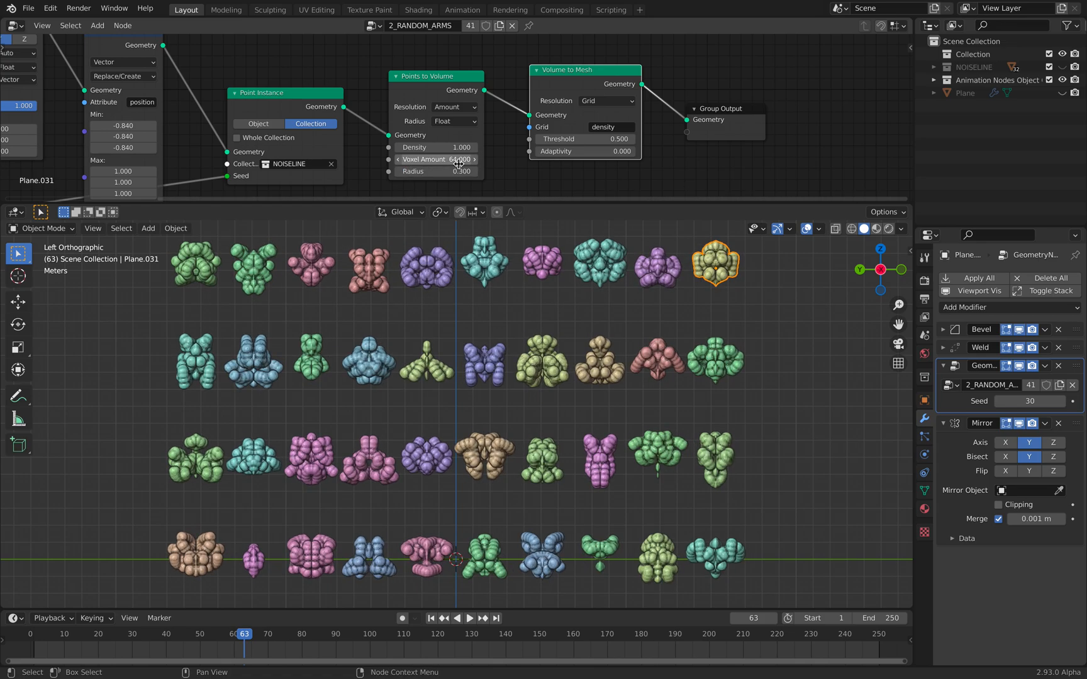
{"action": "left_click", "coordinate": [436, 160]}
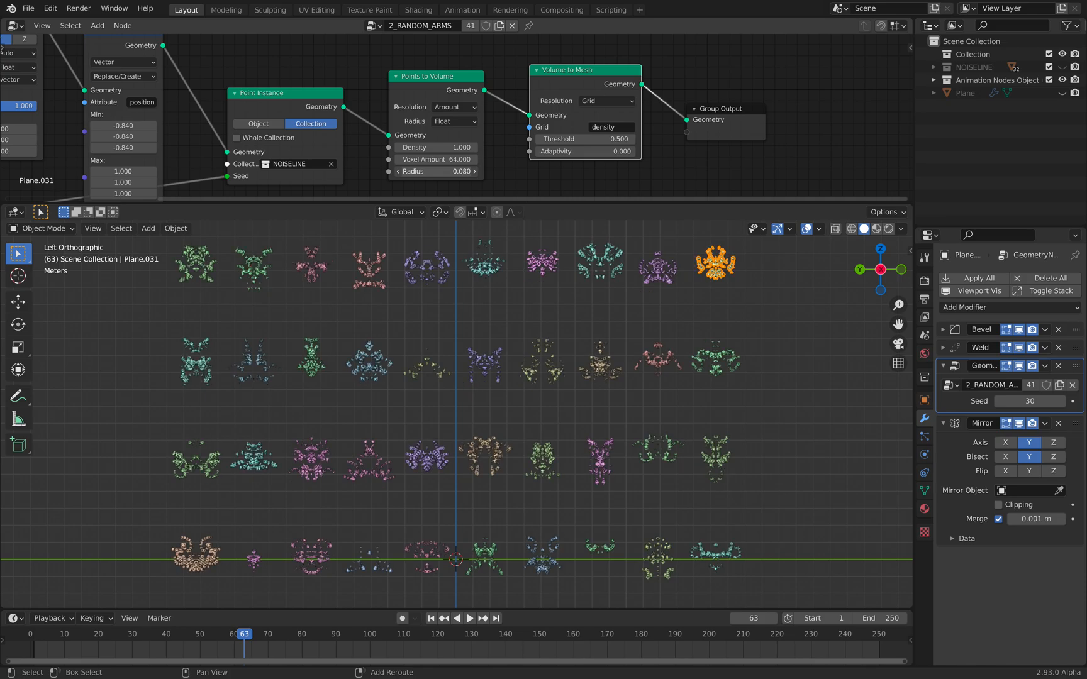
{"action": "left_click", "coordinate": [437, 171]}
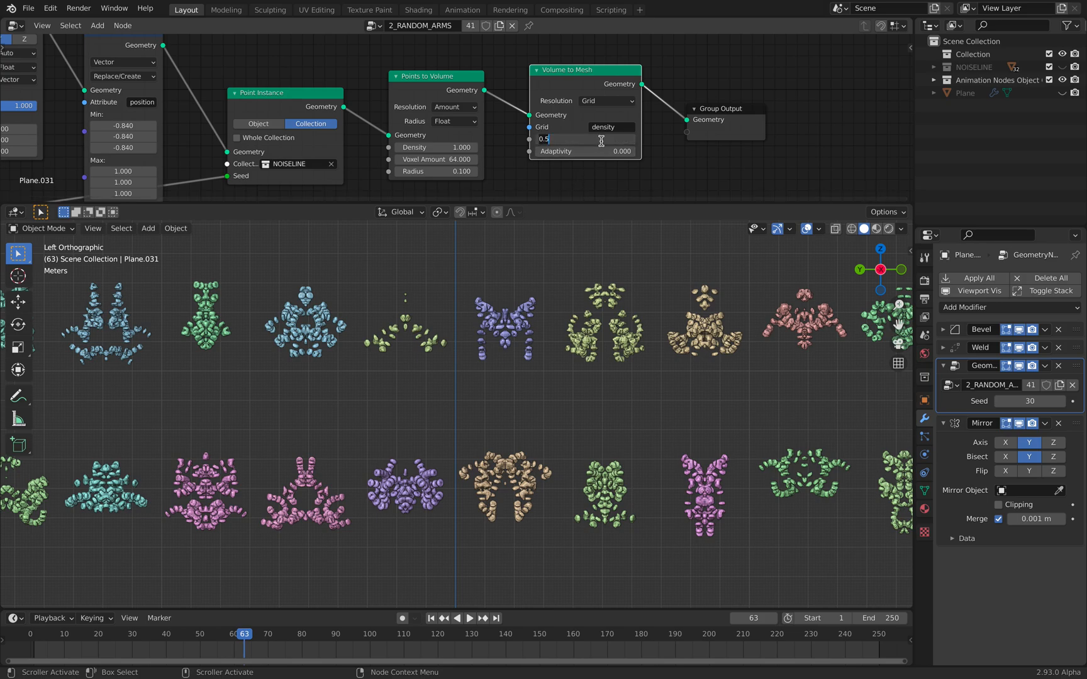
{"action": "left_click", "coordinate": [585, 139]}
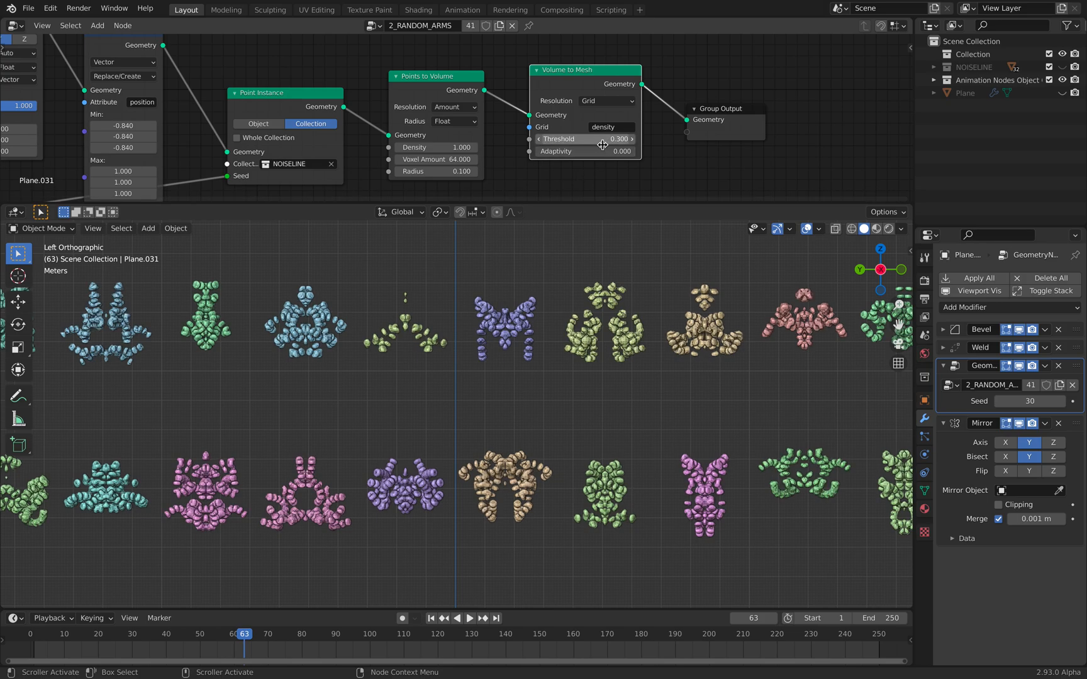
Push adaptivity to 0.989, density to 0.5, voxel amount to about 50 and radius to 0.14
{"action": "left_click_drag", "start_coordinate": [585, 151], "coordinate": [597, 151]}
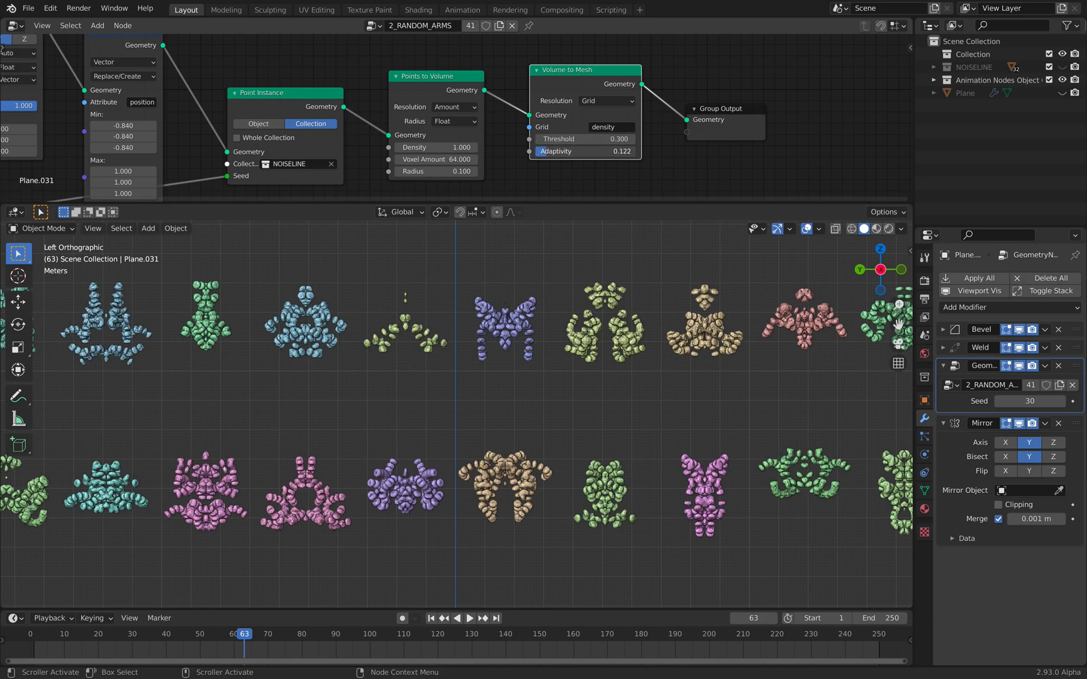
{"action": "left_click_drag", "start_coordinate": [585, 151], "coordinate": [624, 151]}
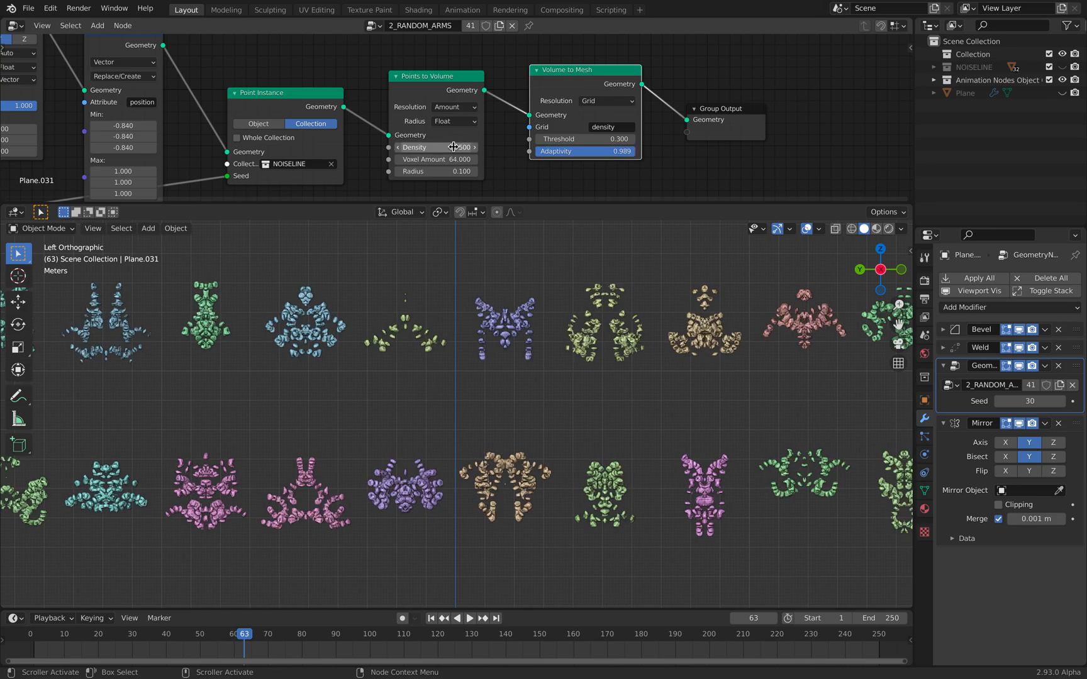
{"action": "left_click_drag", "start_coordinate": [436, 159], "coordinate": [458, 160]}
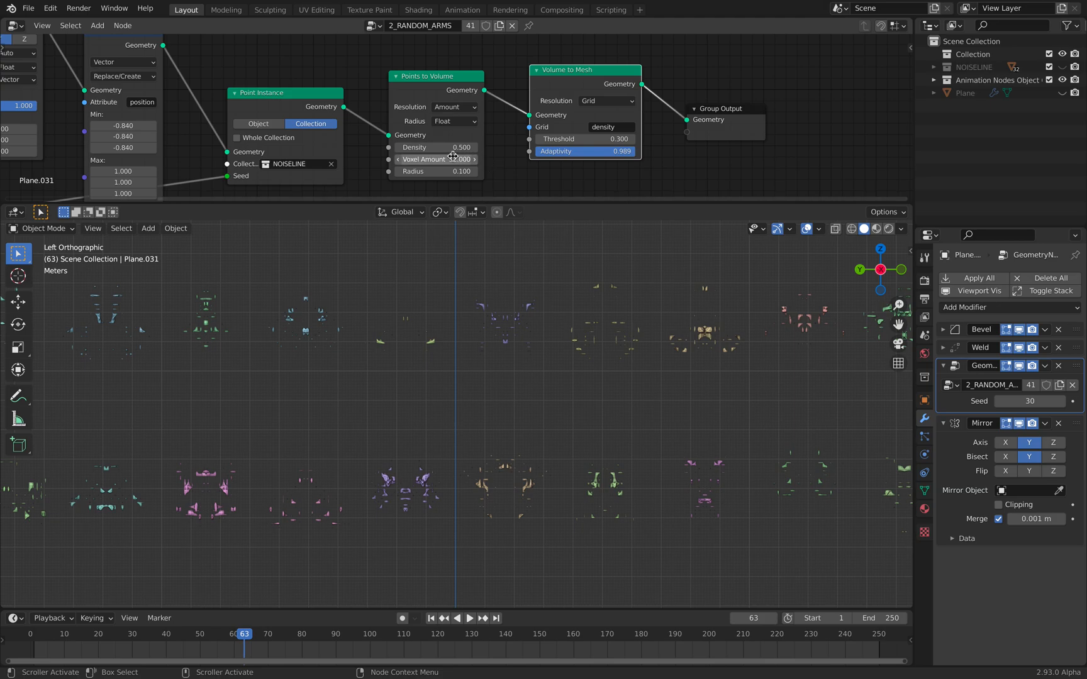
{"action": "left_click_drag", "start_coordinate": [437, 158], "coordinate": [443, 158]}
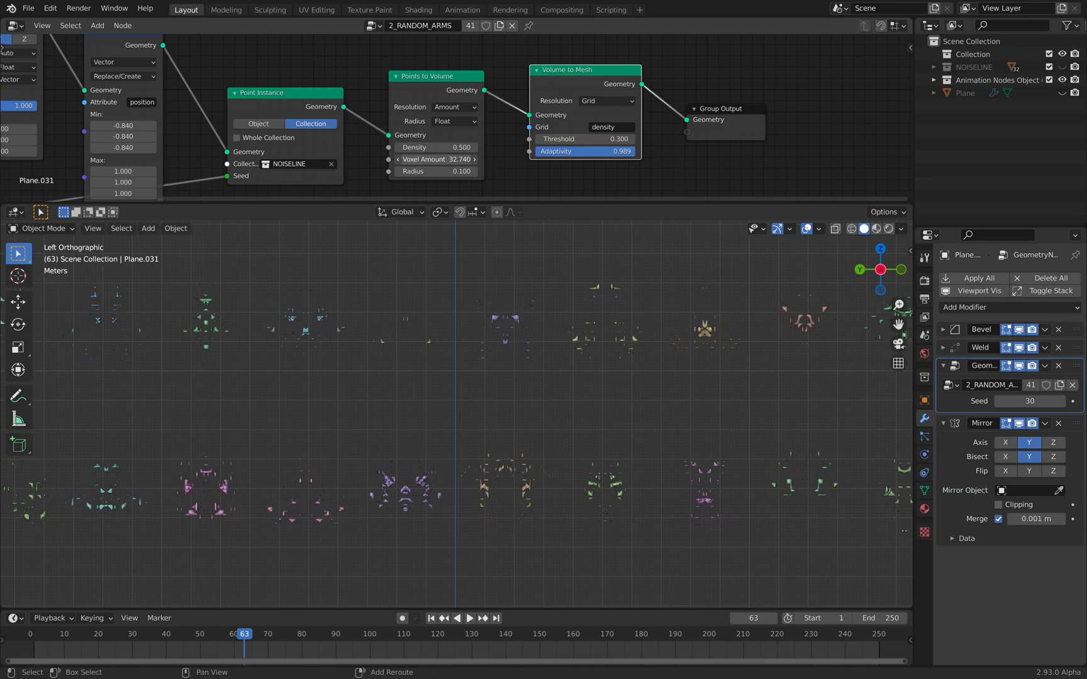
{"action": "left_click_drag", "start_coordinate": [417, 158], "coordinate": [458, 159]}
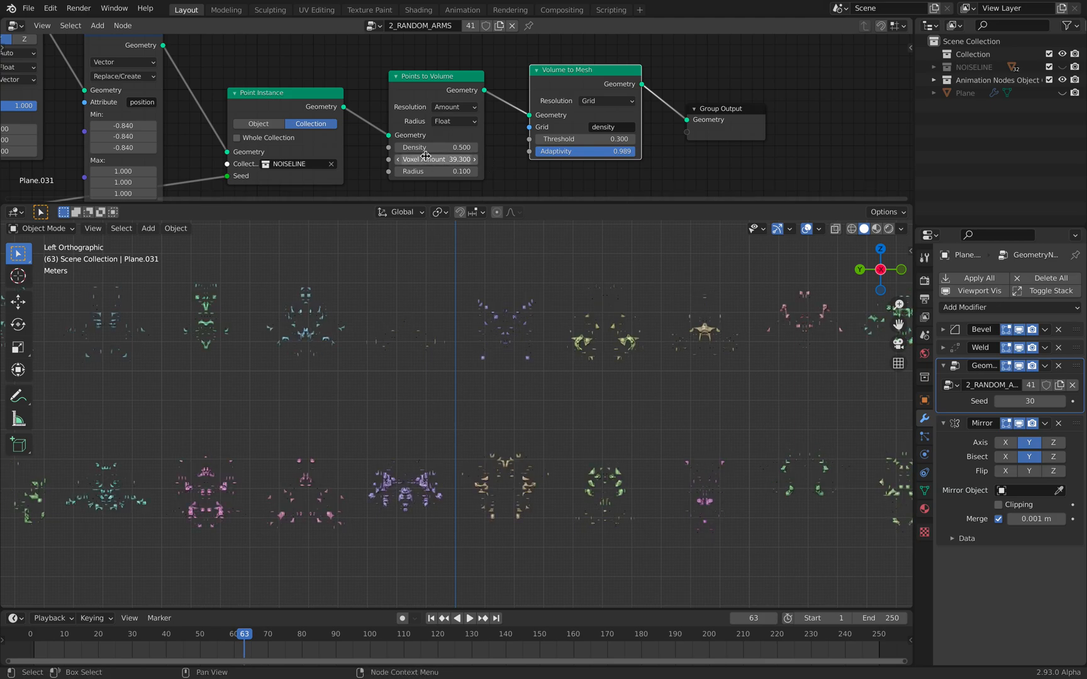
{"action": "left_click_drag", "start_coordinate": [437, 158], "coordinate": [451, 158]}
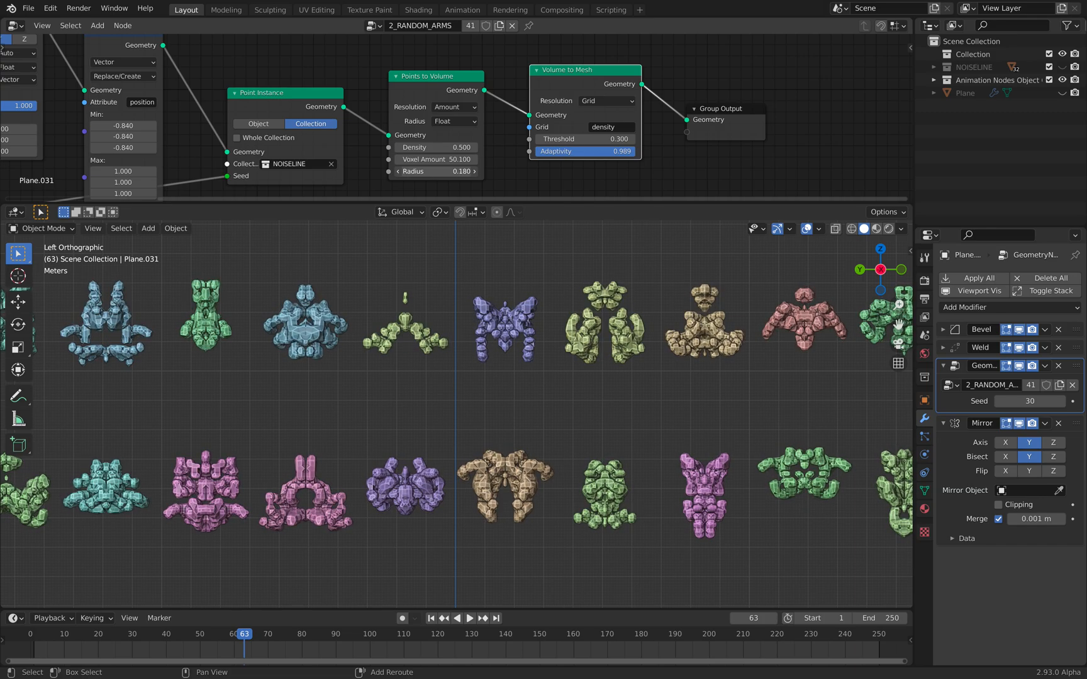
{"action": "left_click_drag", "start_coordinate": [436, 171], "coordinate": [430, 171]}
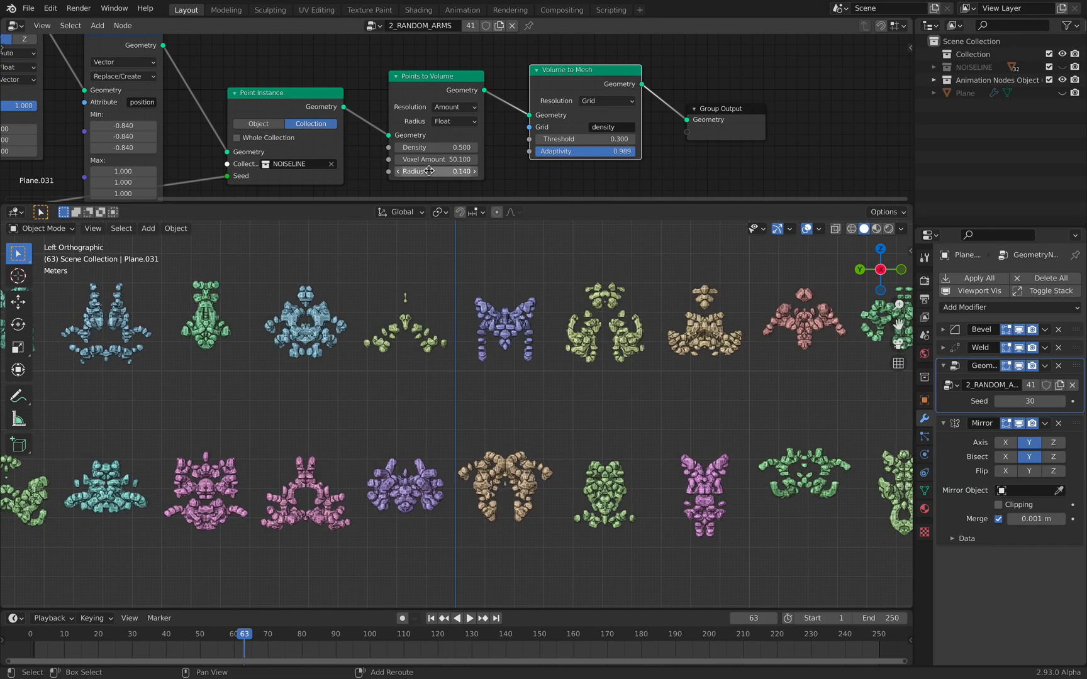
{"action": "scroll", "scroll_direction": "down", "scroll_amount": 3}
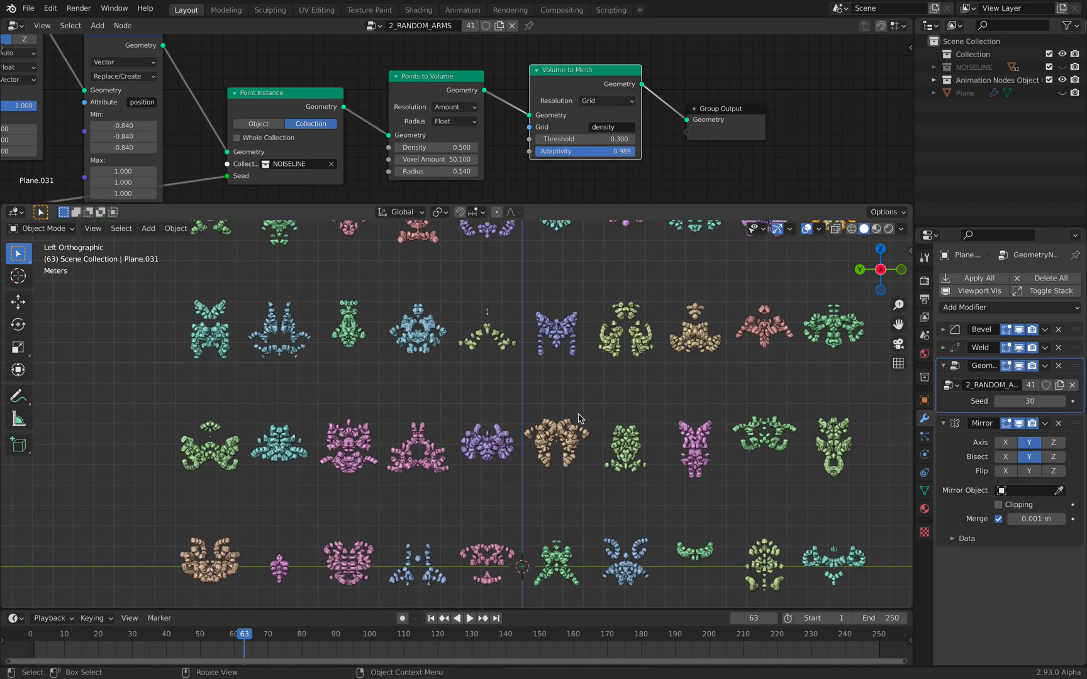
Raise density and radius again, then set the point radius to 0.020 so the blobs nearly vanish
{"action": "key", "text": "ctrl+space"}
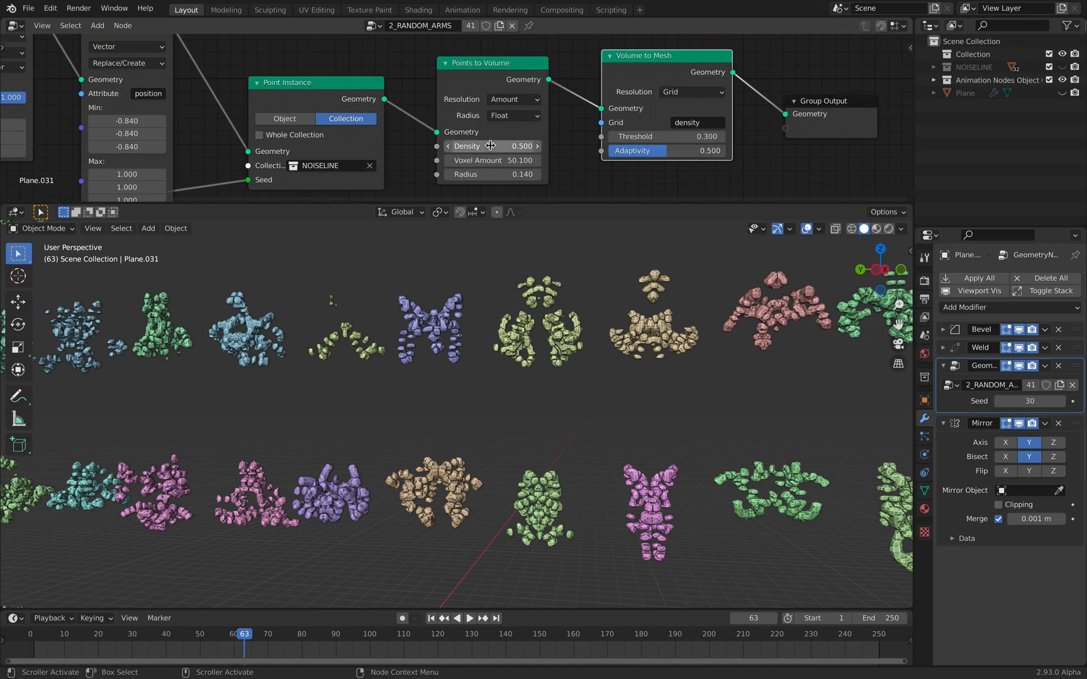
{"action": "left_click_drag", "start_coordinate": [492, 146], "coordinate": [527, 146]}
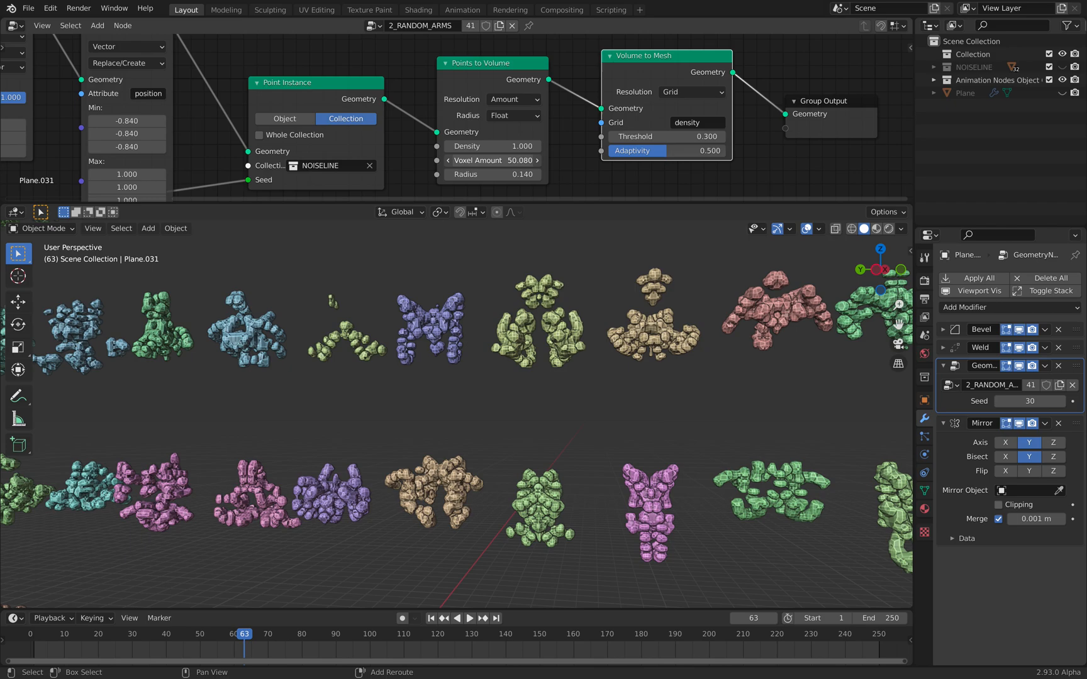
{"action": "left_click_drag", "start_coordinate": [491, 159], "coordinate": [499, 160]}
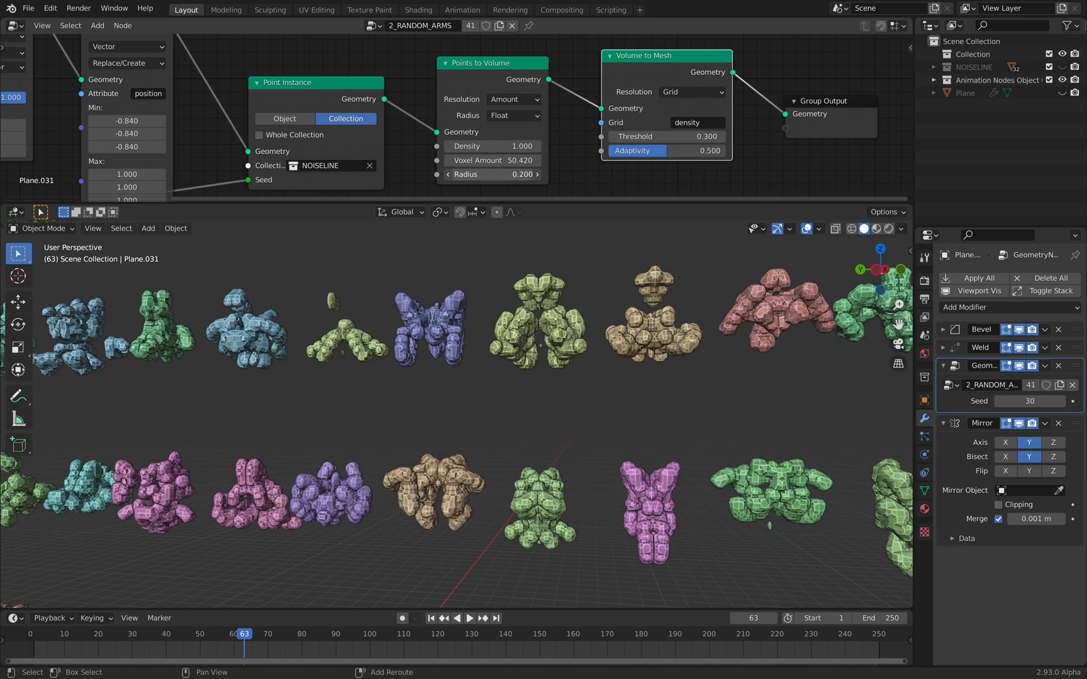
{"action": "type", "text": "0.020"}
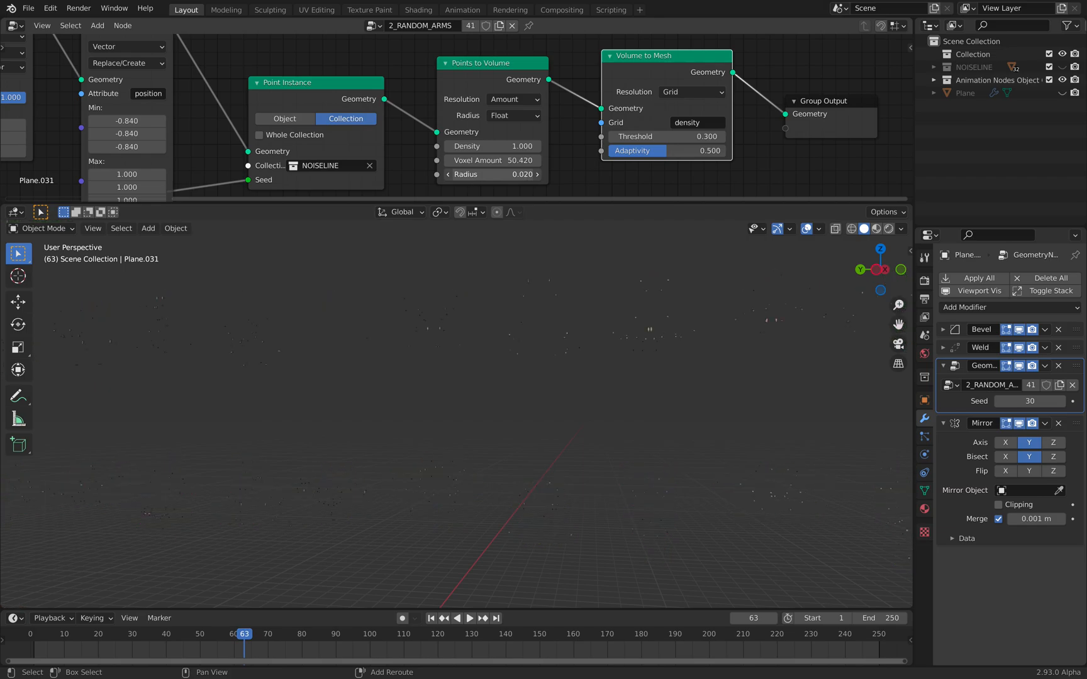
{"action": "left_click", "coordinate": [487, 174]}
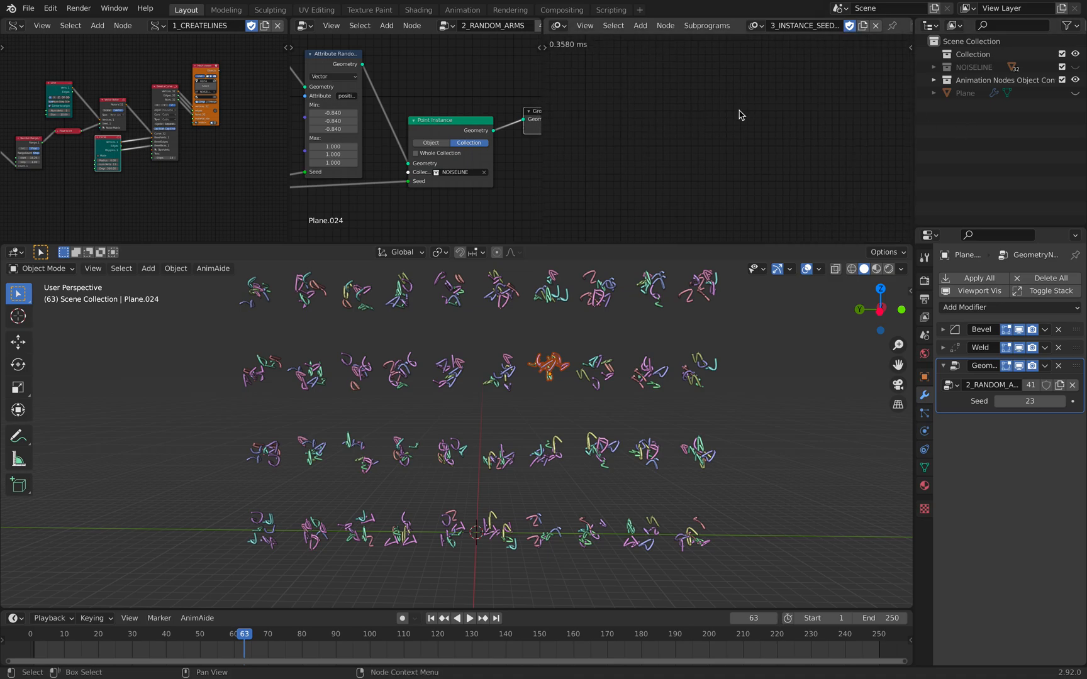
{"action": "mouse_move", "coordinate": [716, 106]}
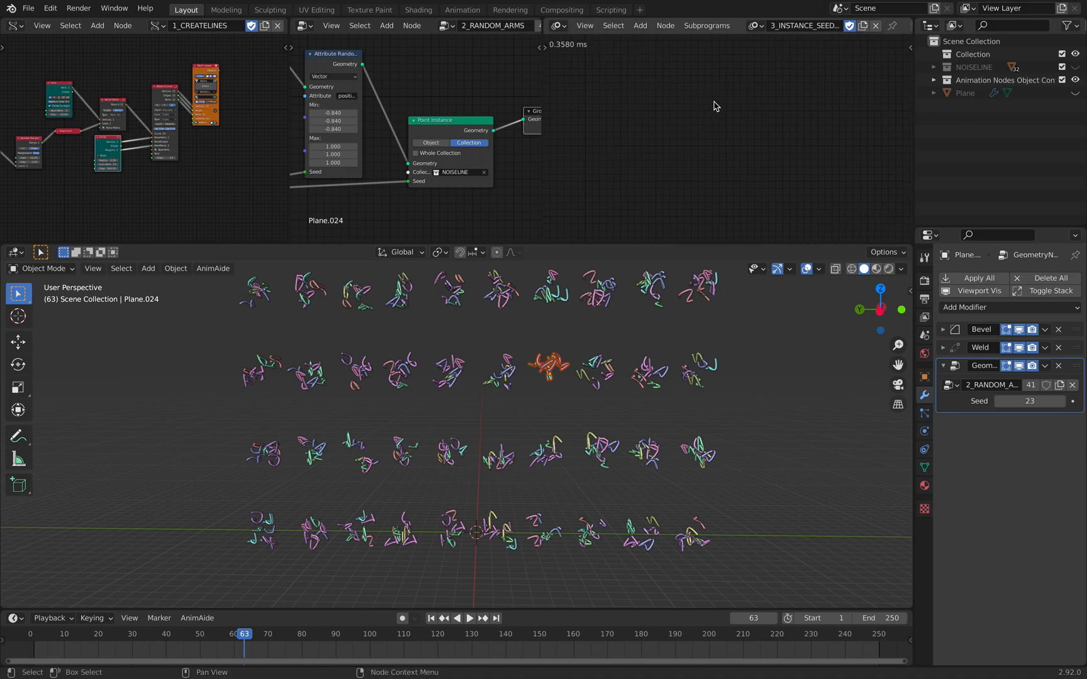
Make the Plane's random-arms Geometry Nodes modifier active in the older unmirrored scene
{"action": "left_click", "coordinate": [992, 385]}
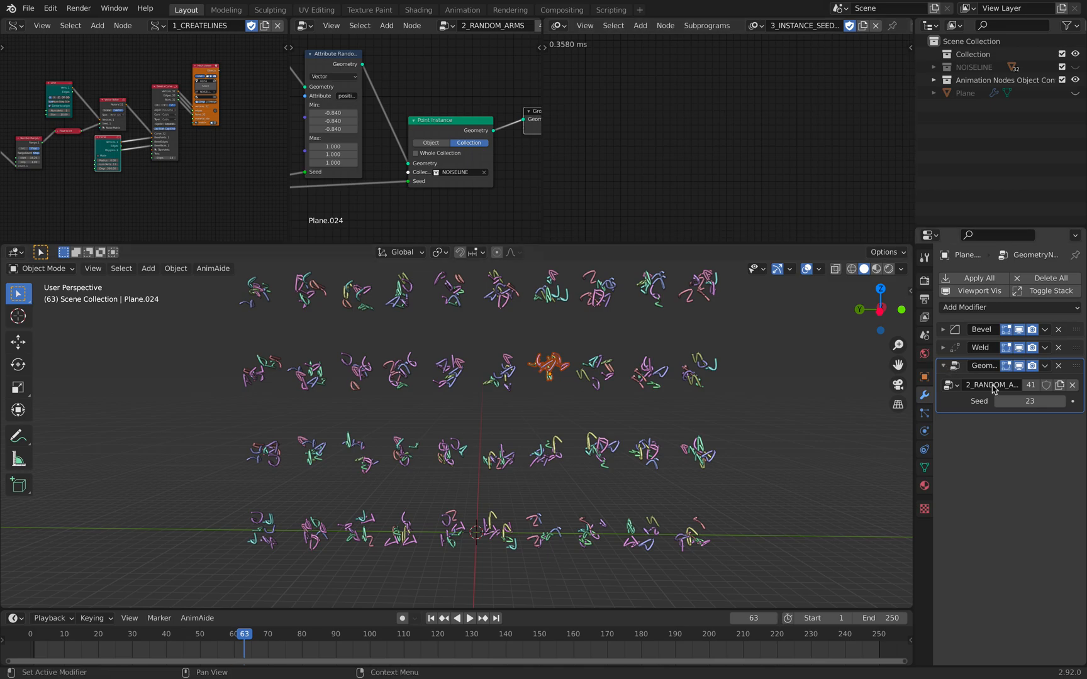
{"action": "mouse_move", "coordinate": [757, 362]}
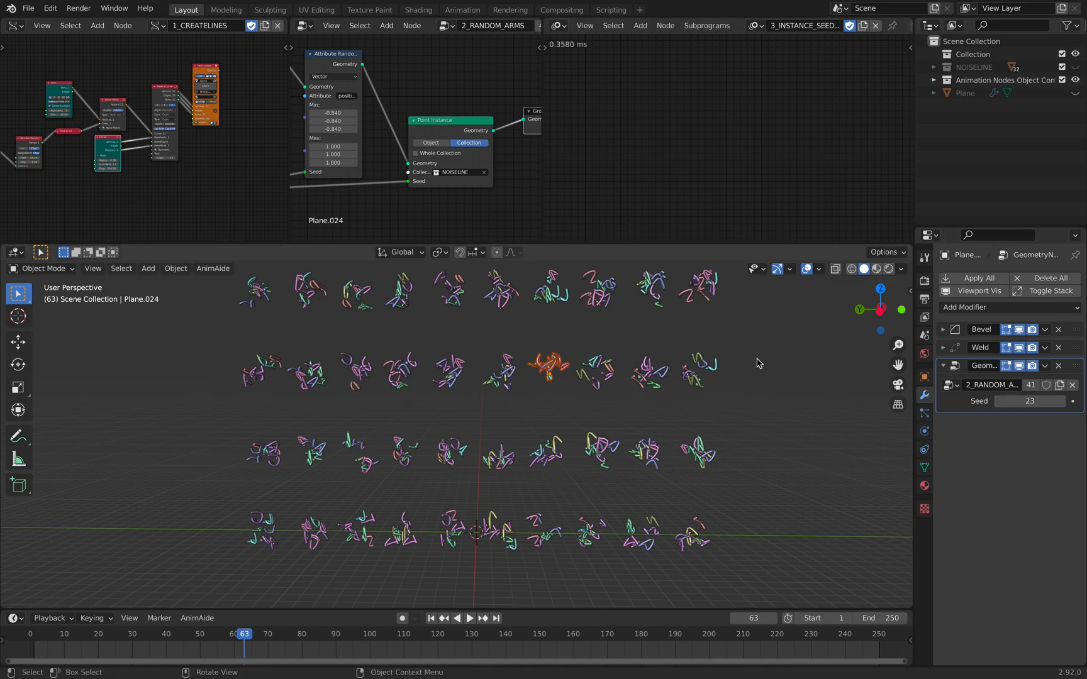